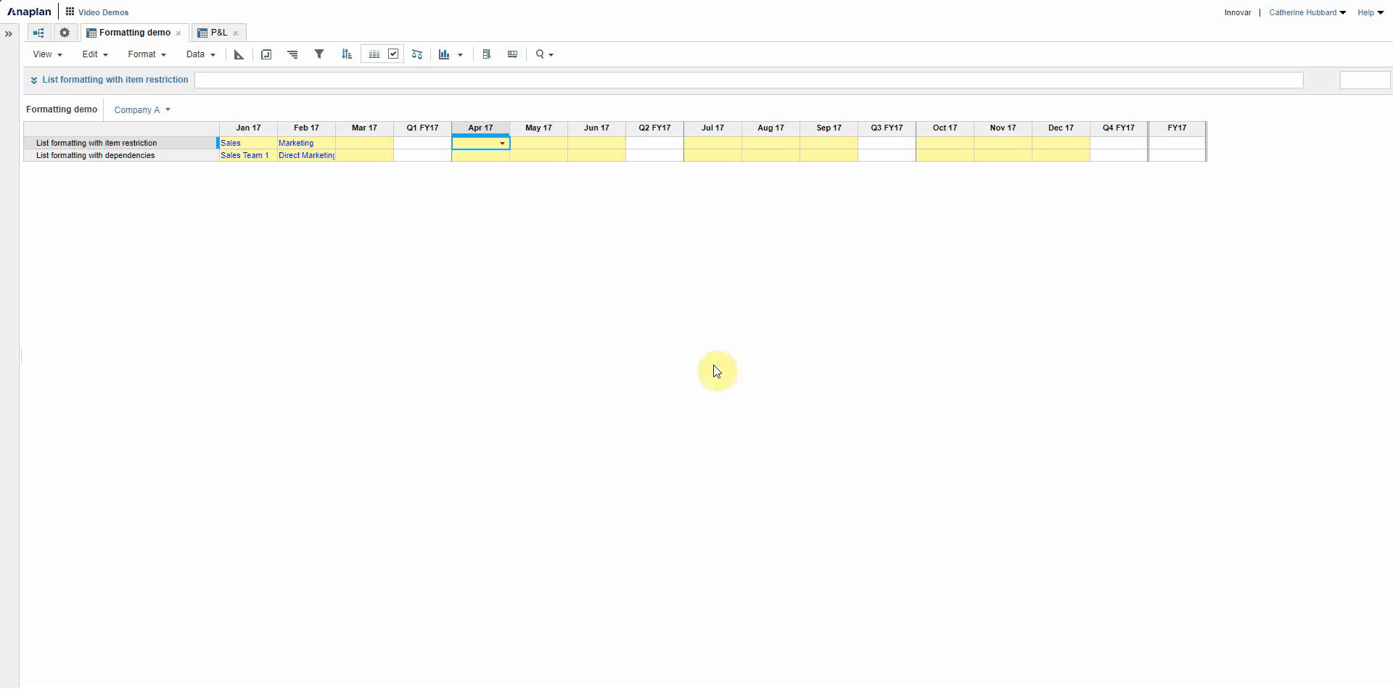
pyautogui.moveTo(104, 12)
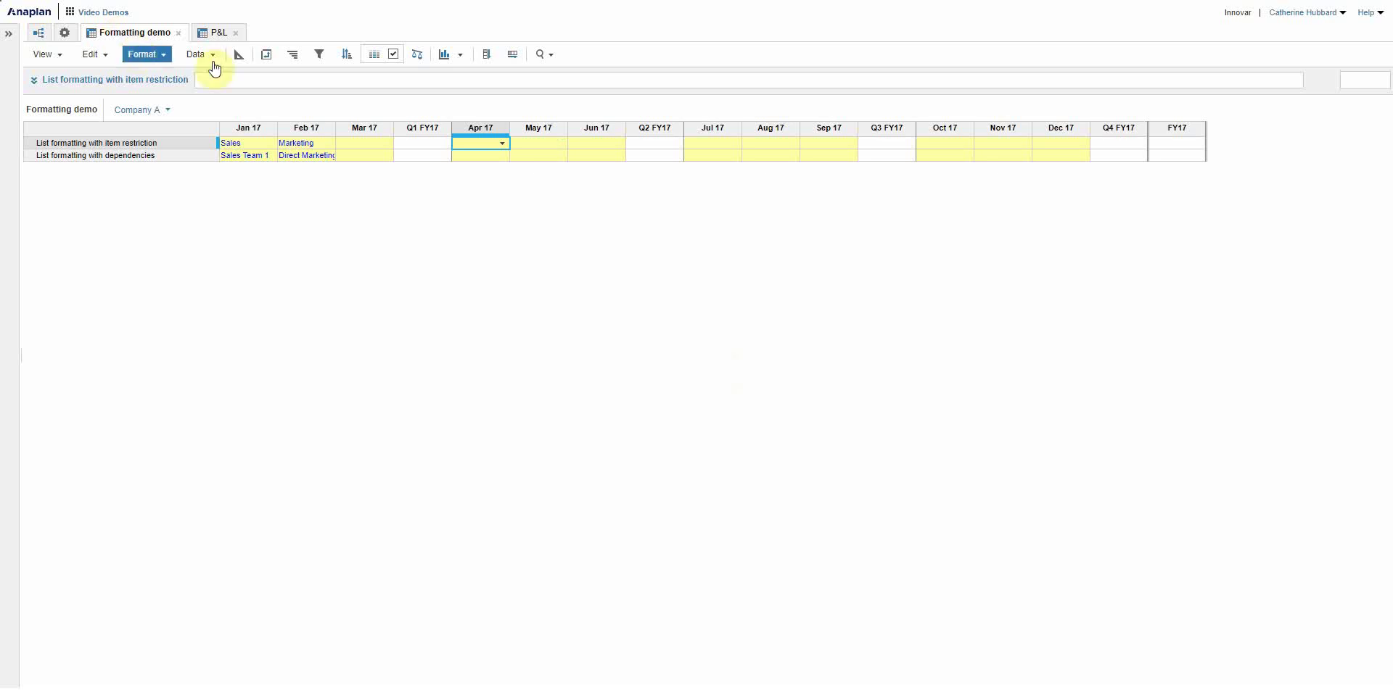
pyautogui.moveTo(684, 238)
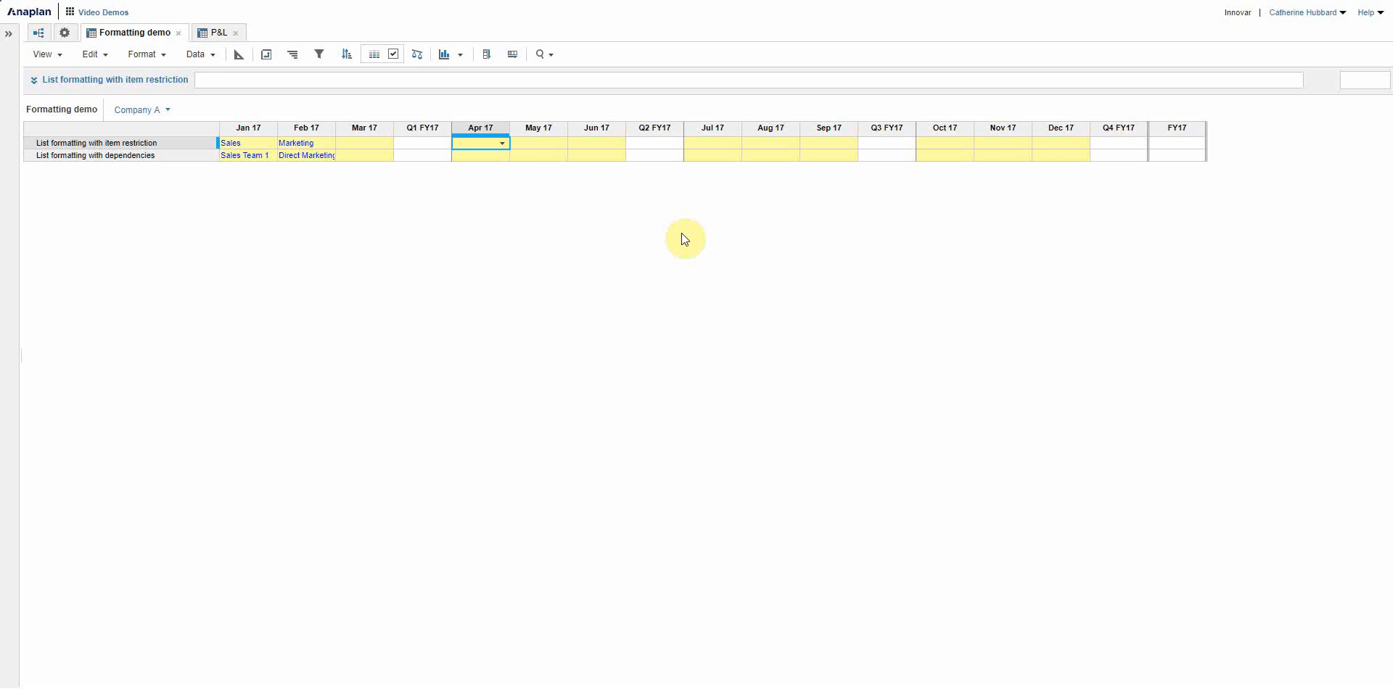
pyautogui.moveTo(634, 226)
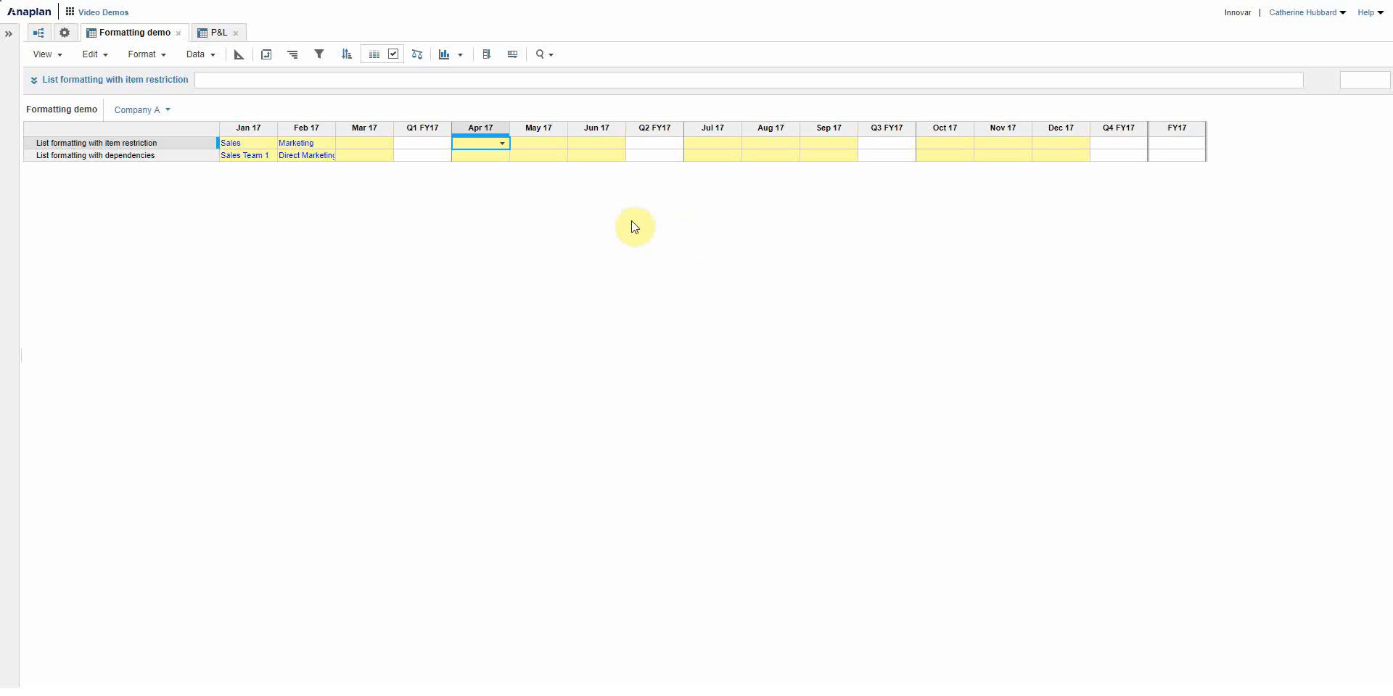
pyautogui.moveTo(367, 150)
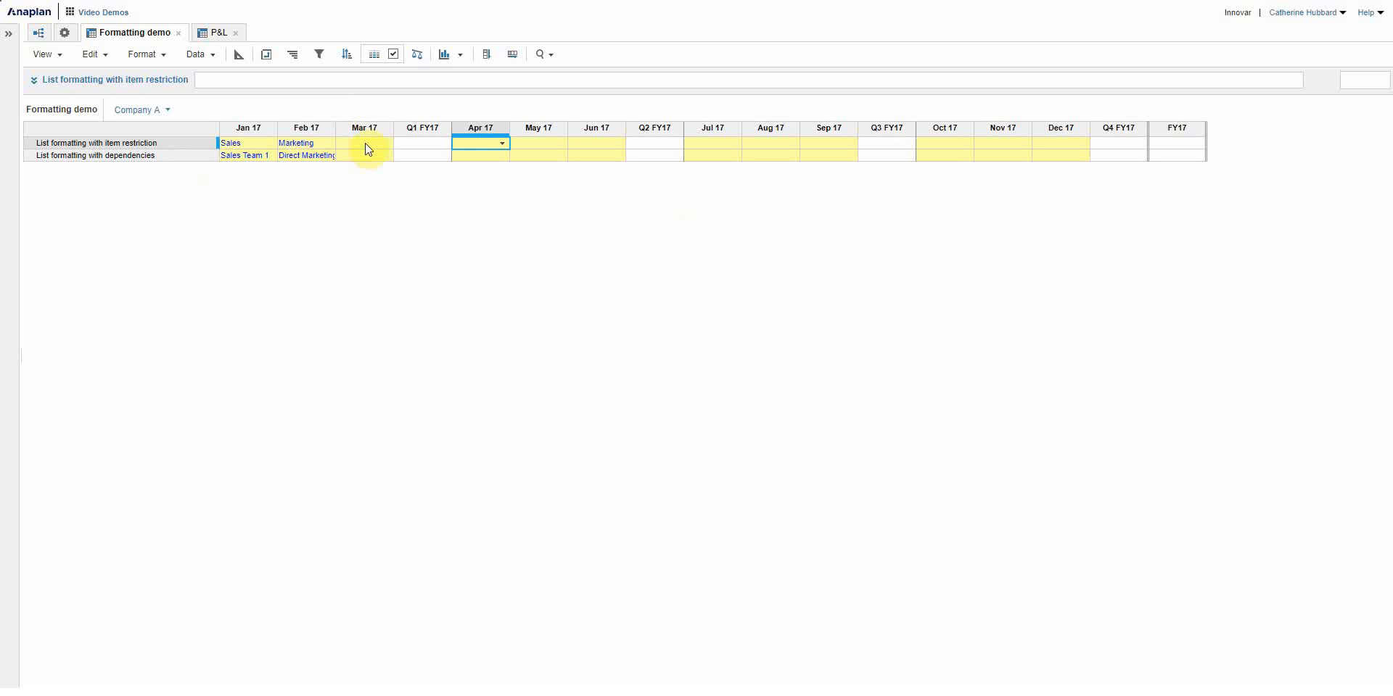
pyautogui.moveTo(339, 185)
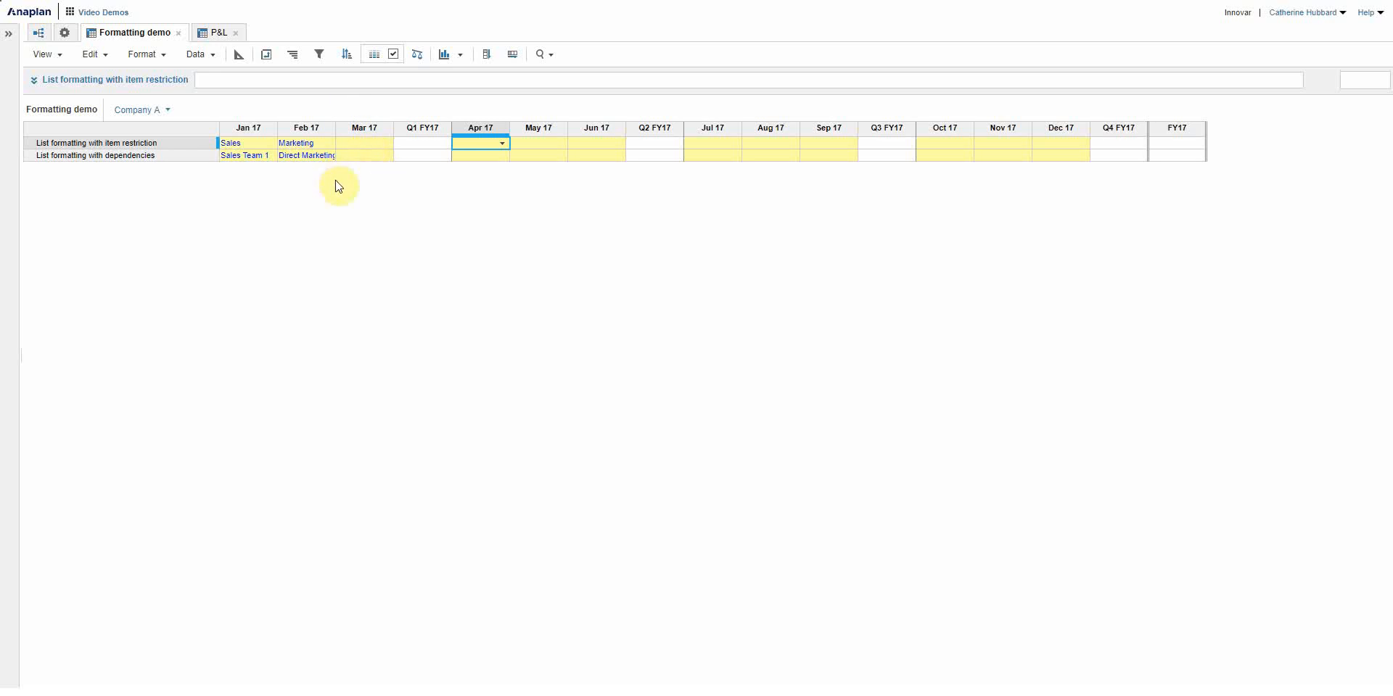
pyautogui.moveTo(377, 183)
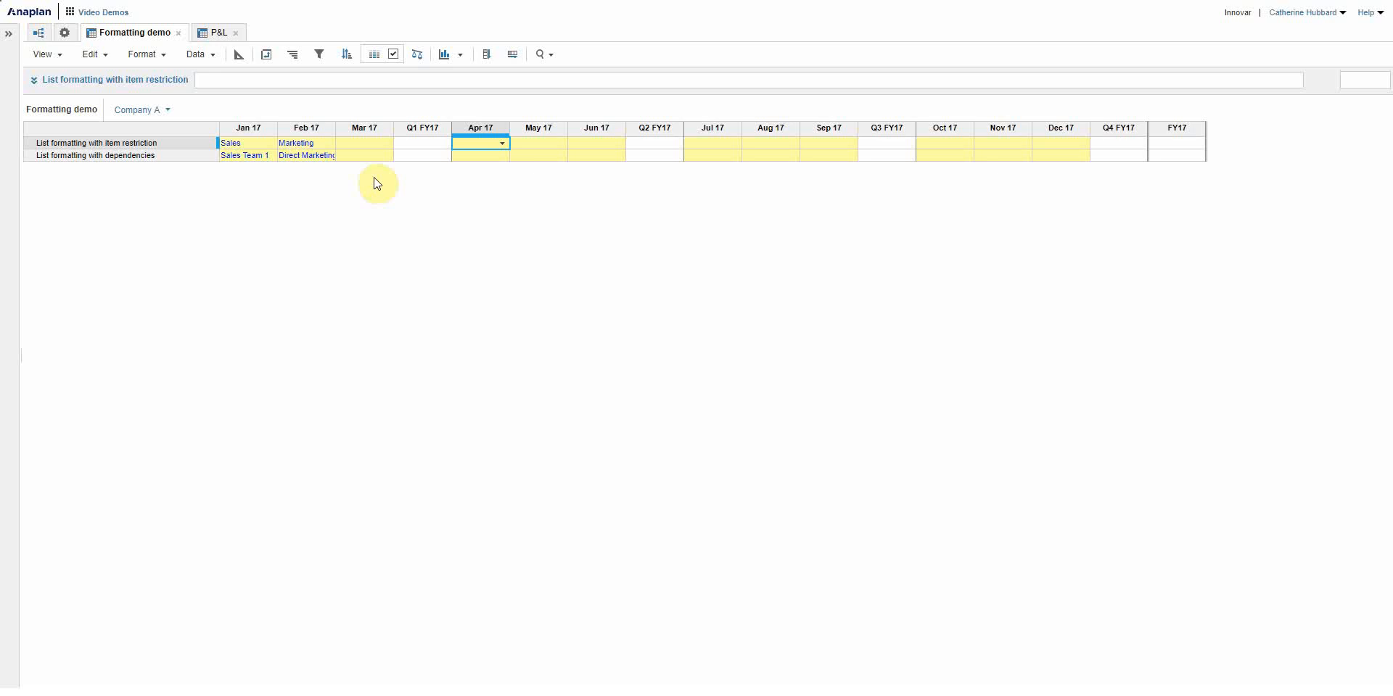
# Set the March 17 item-restriction cell to Support.
pyautogui.click(359, 142)
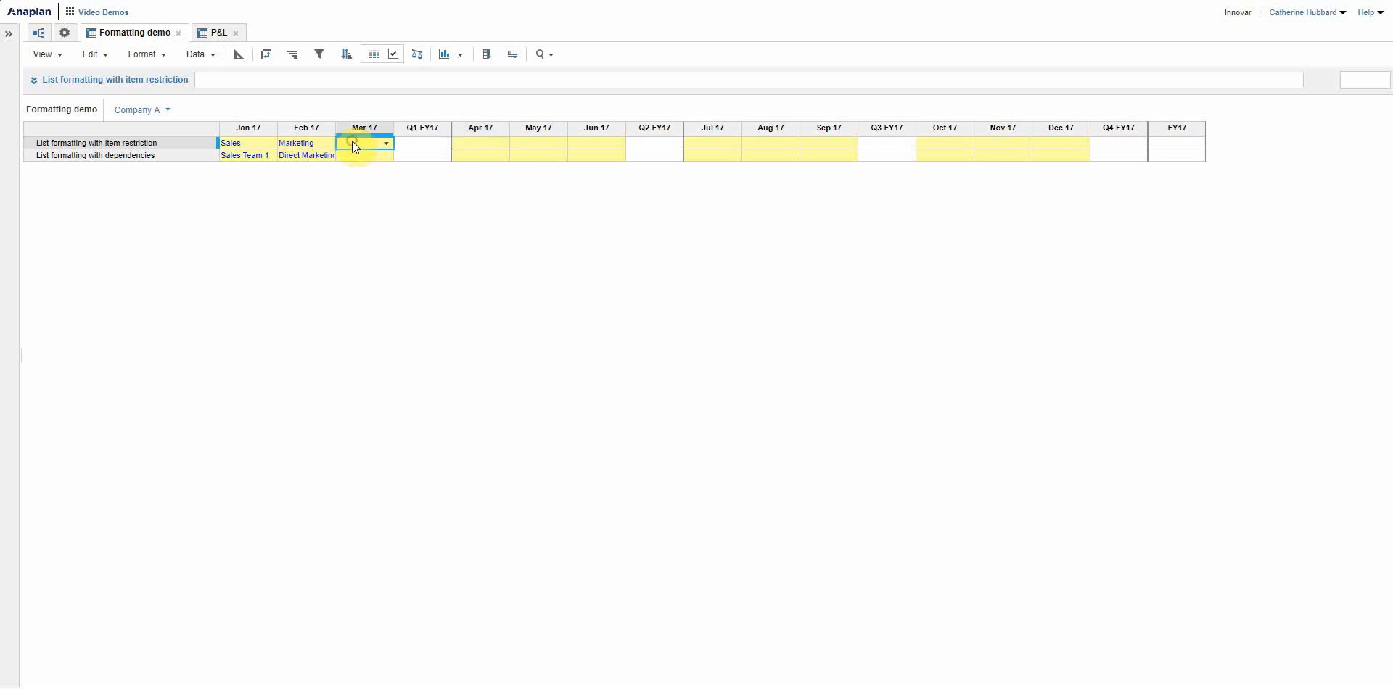
pyautogui.click(363, 156)
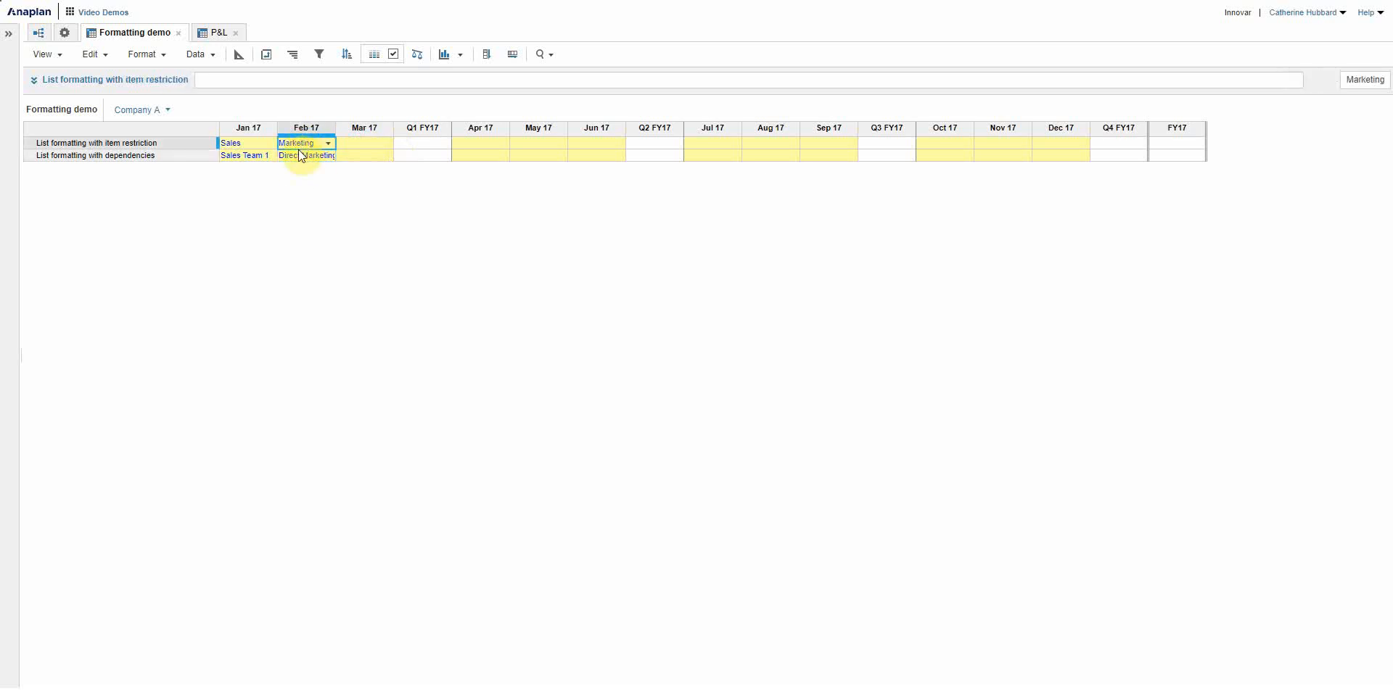
pyautogui.moveTo(374, 157)
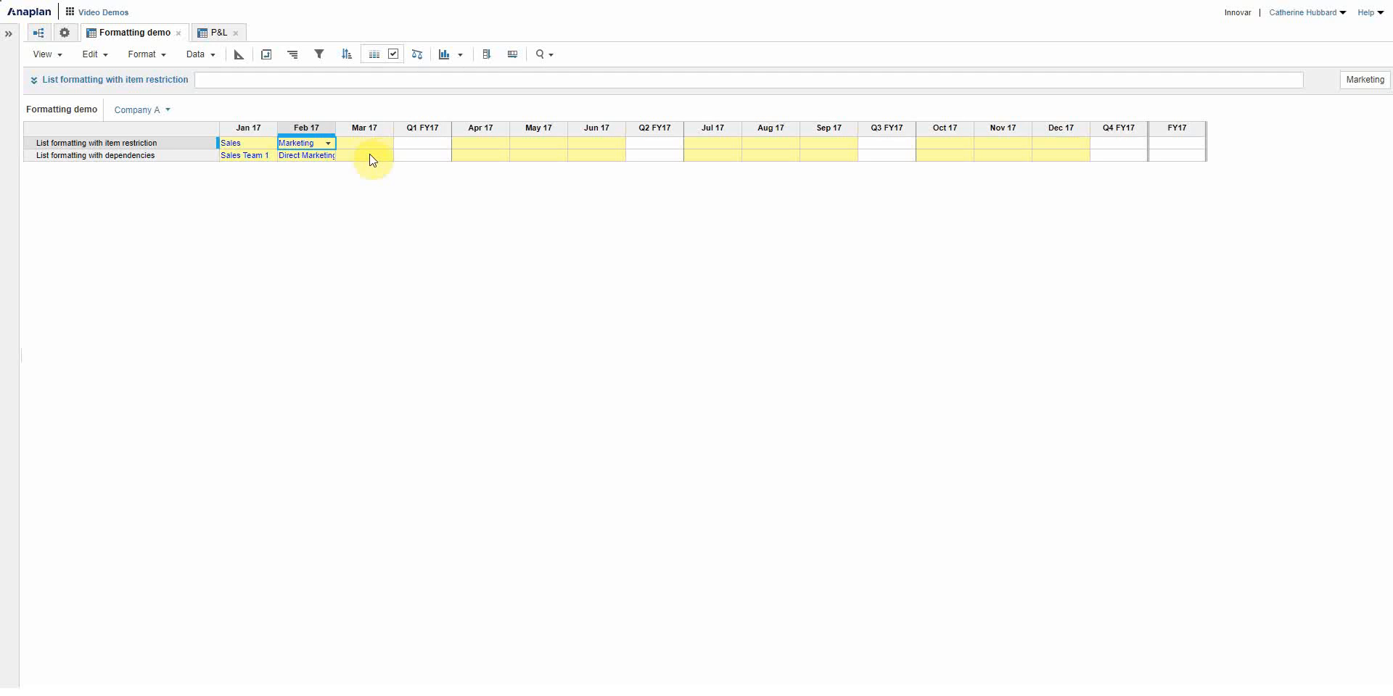
pyautogui.moveTo(1083, 195)
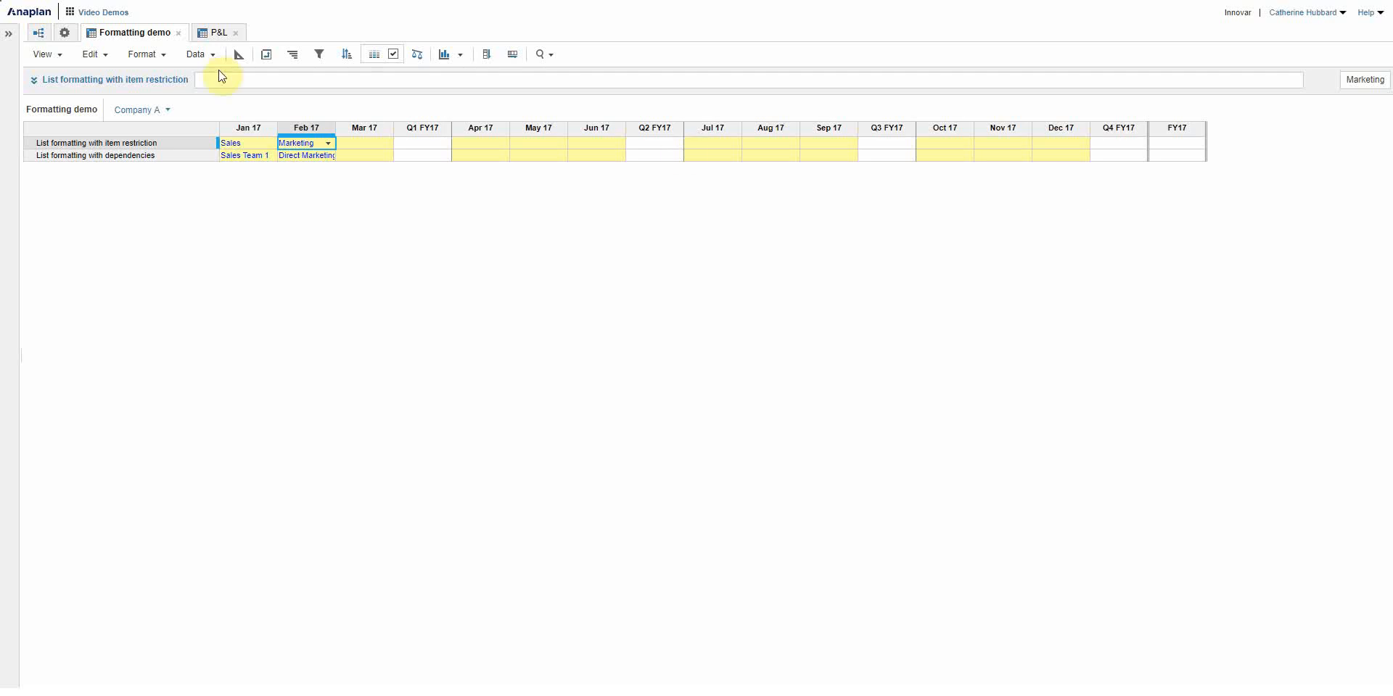
pyautogui.click(360, 143)
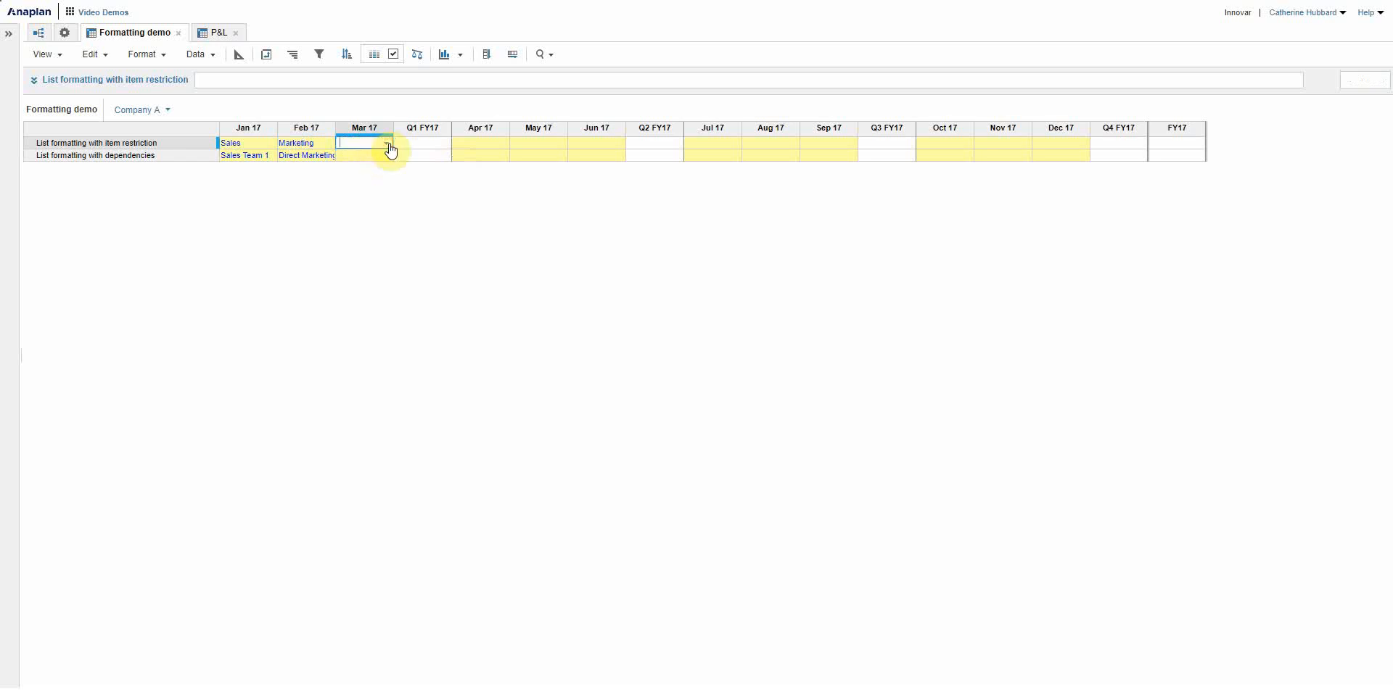
pyautogui.click(385, 143)
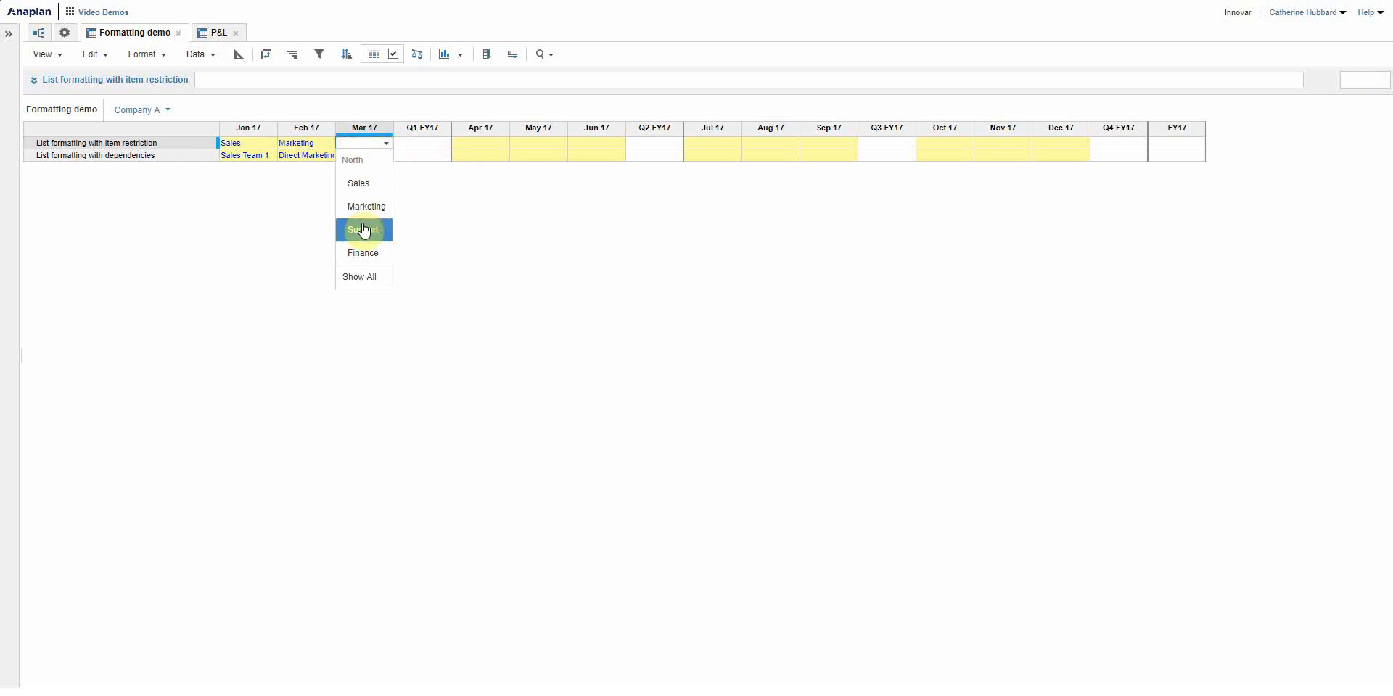
pyautogui.click(363, 229)
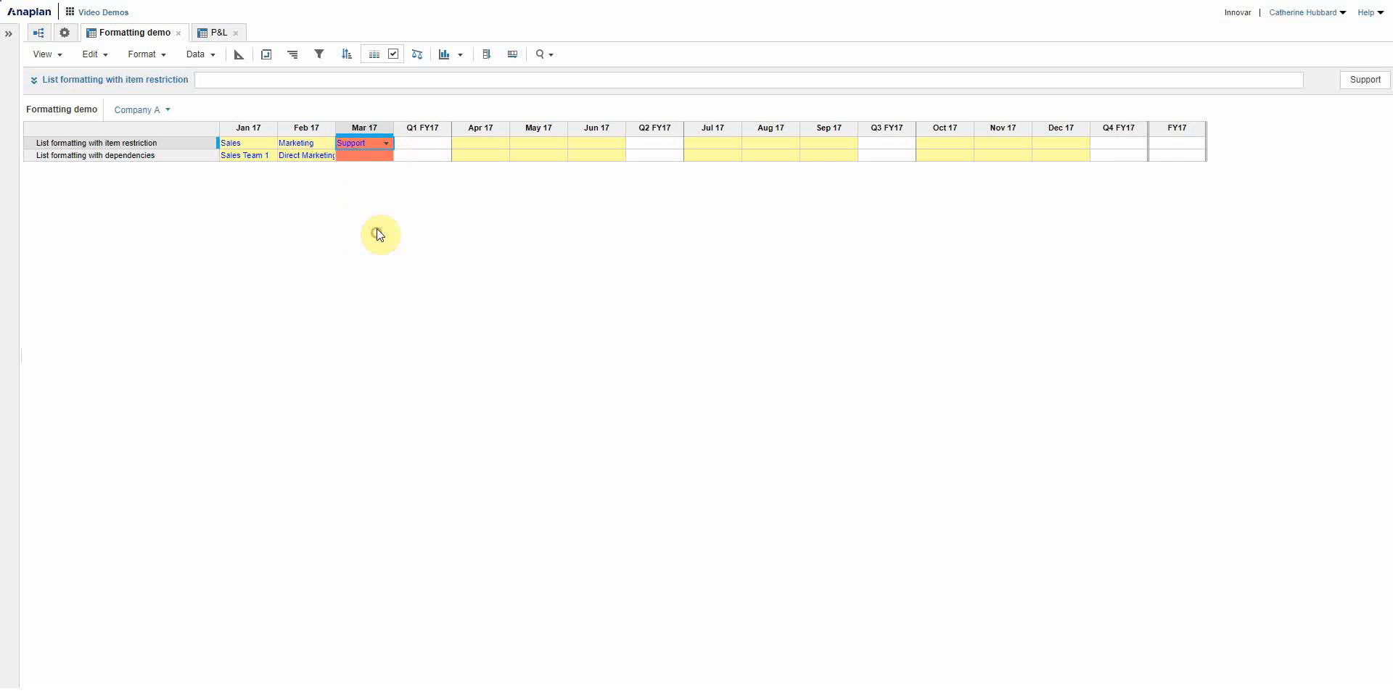
pyautogui.moveTo(381, 237)
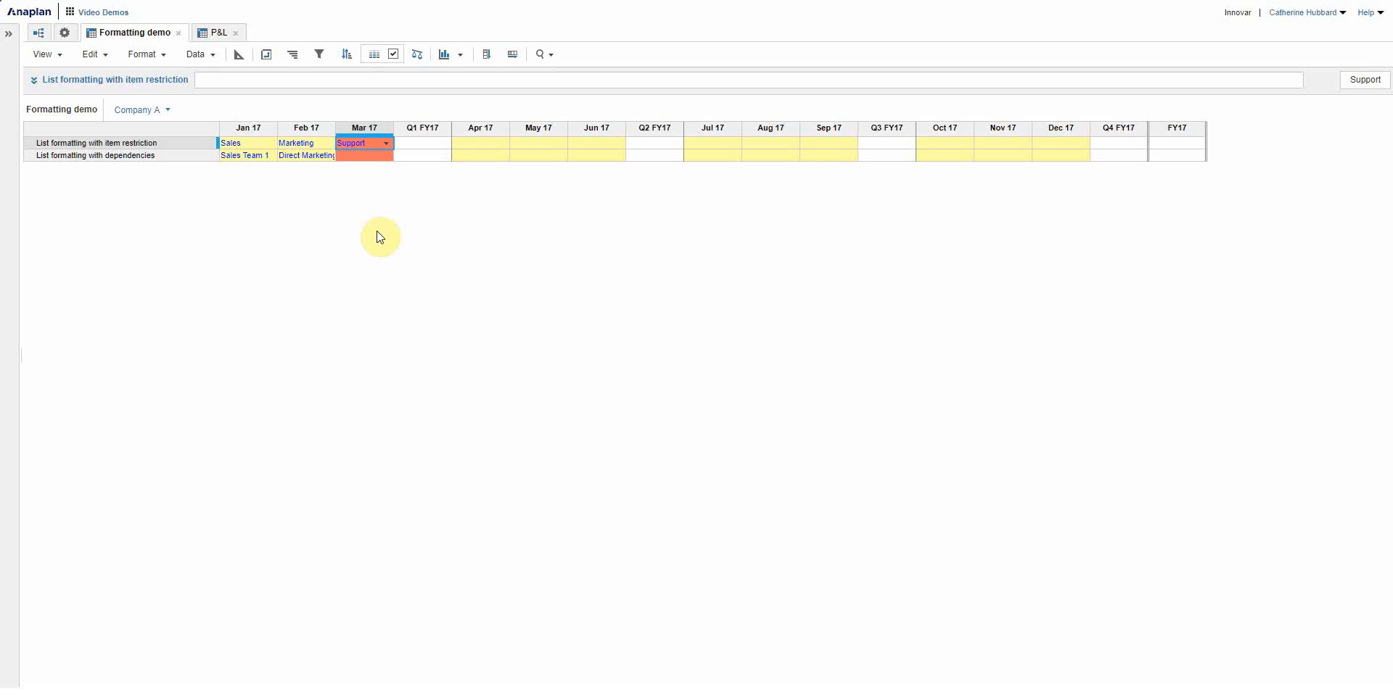
pyautogui.moveTo(368, 221)
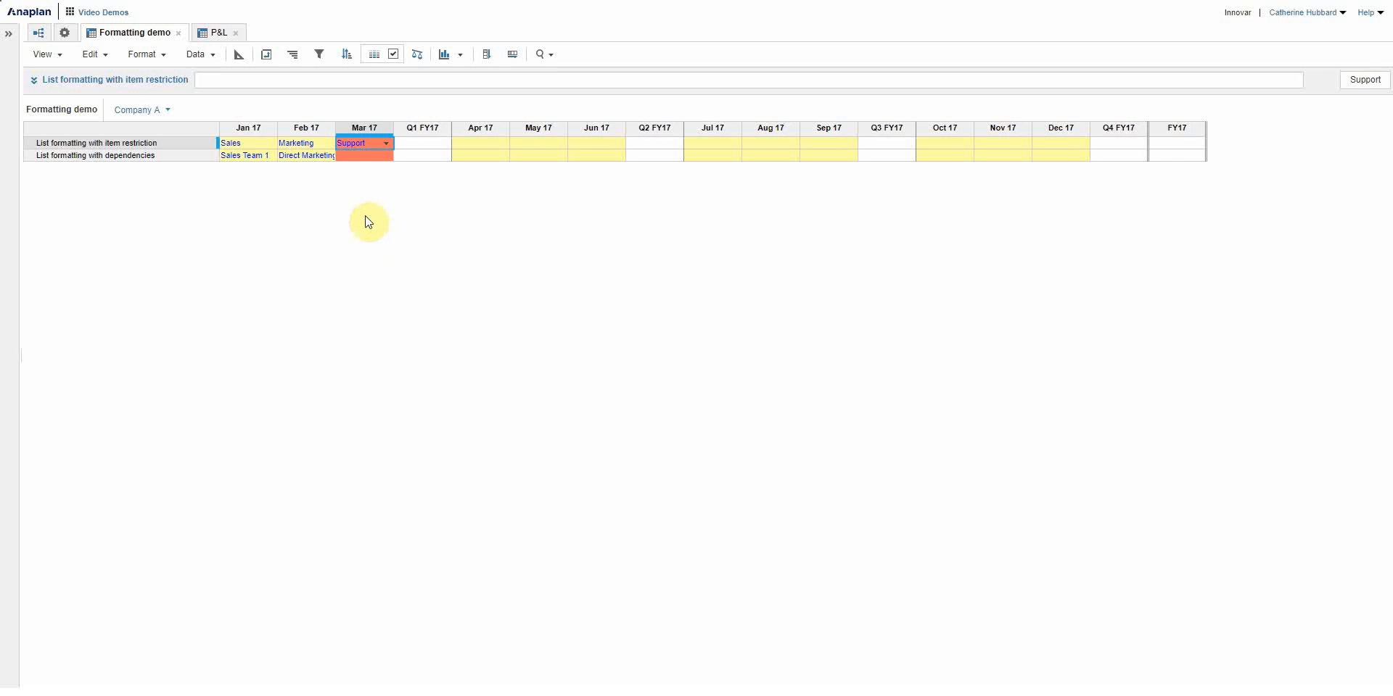
# Set the March 17 dependencies cell to Office based and commit it.
pyautogui.click(363, 156)
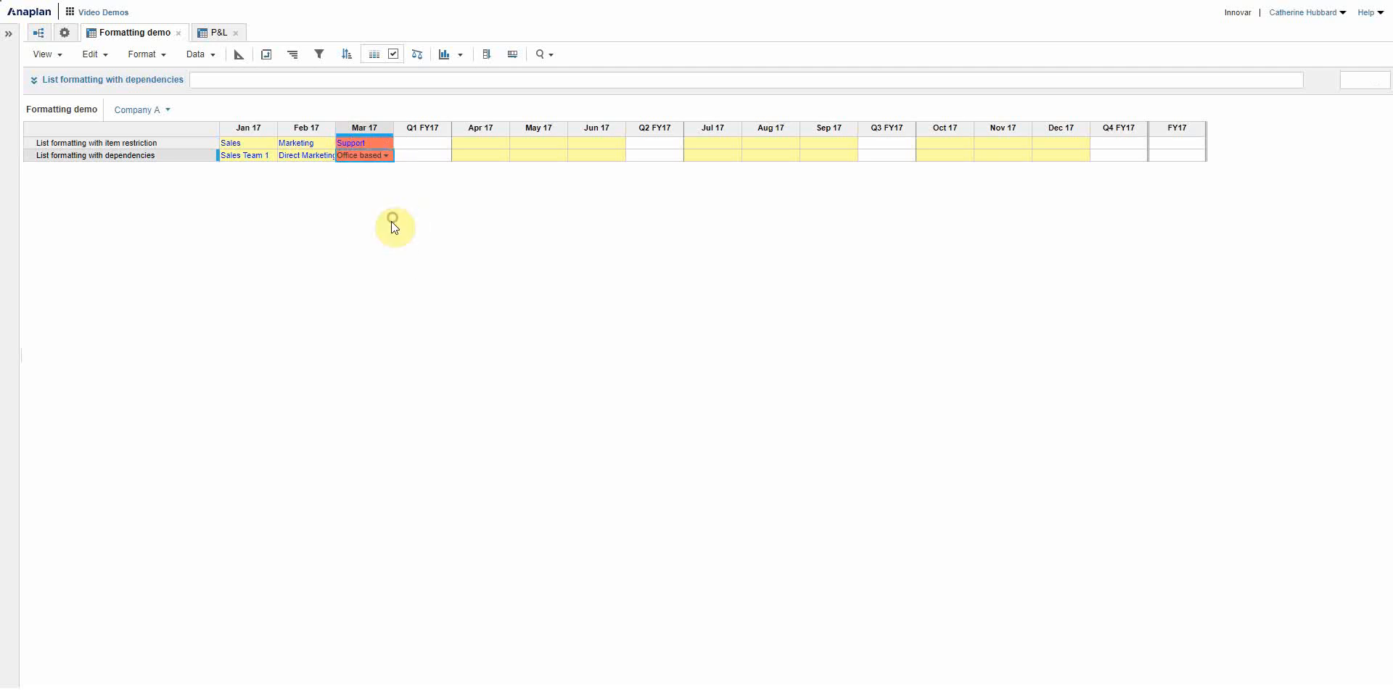
pyautogui.click(361, 155)
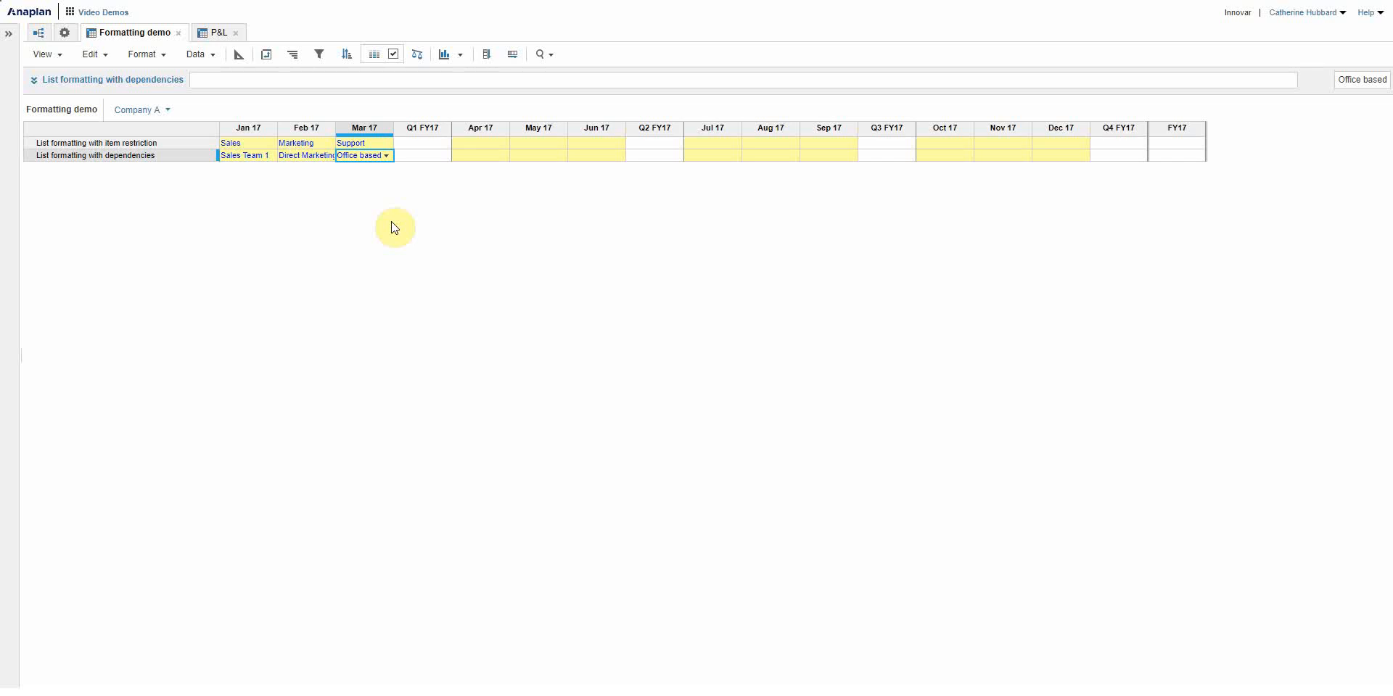
# Reselect row items to add Conditional formatting at the top and apply.
pyautogui.rightClick(93, 157)
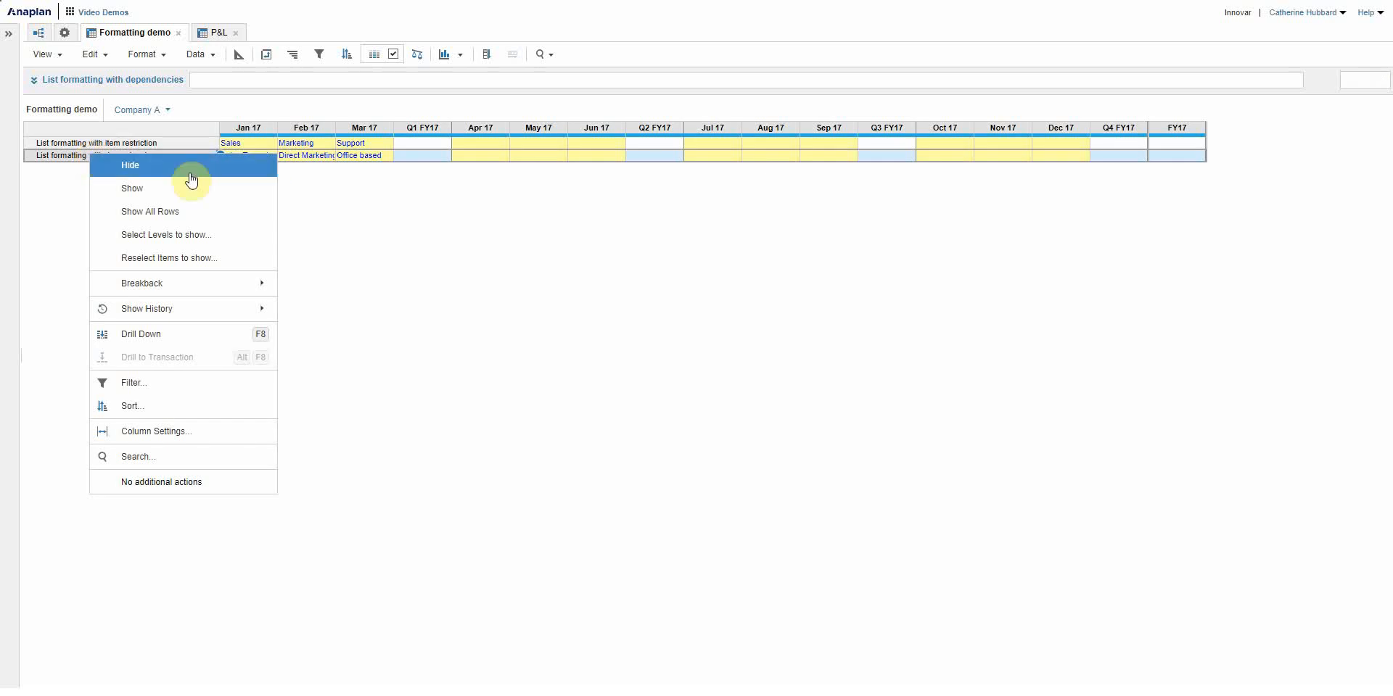
pyautogui.click(168, 258)
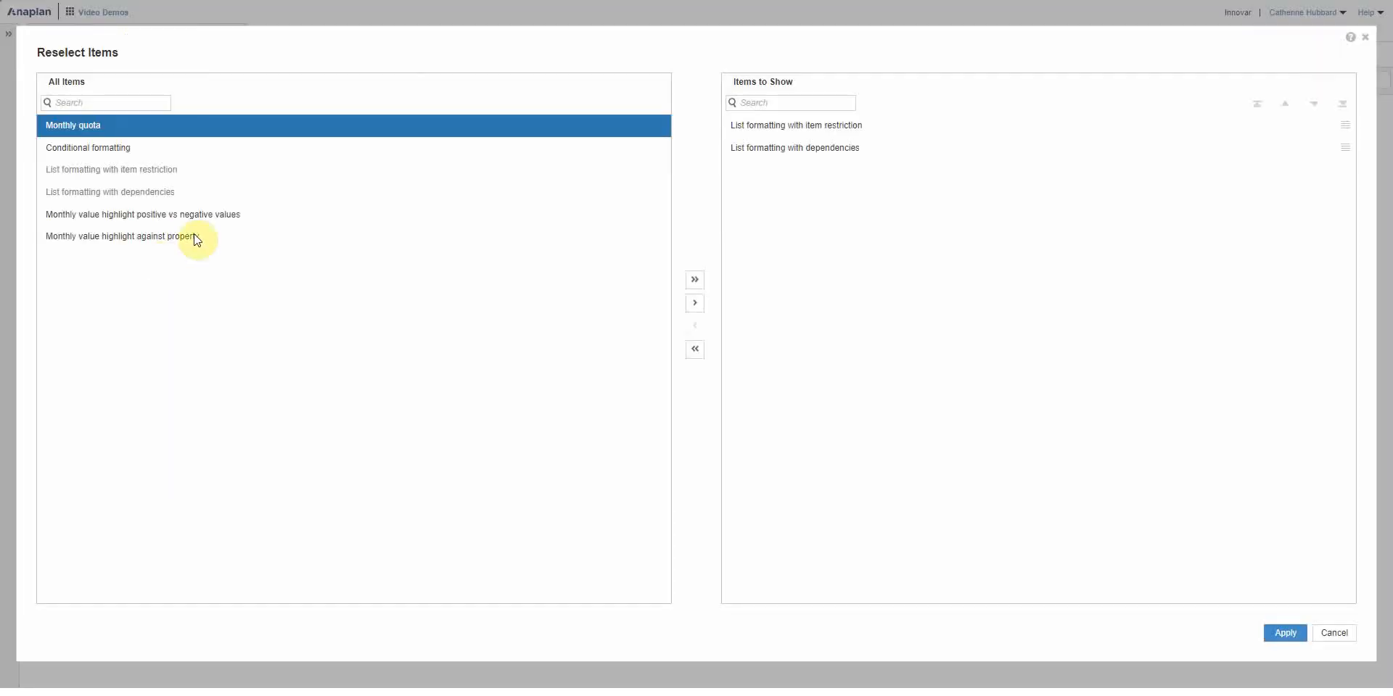
pyautogui.click(87, 148)
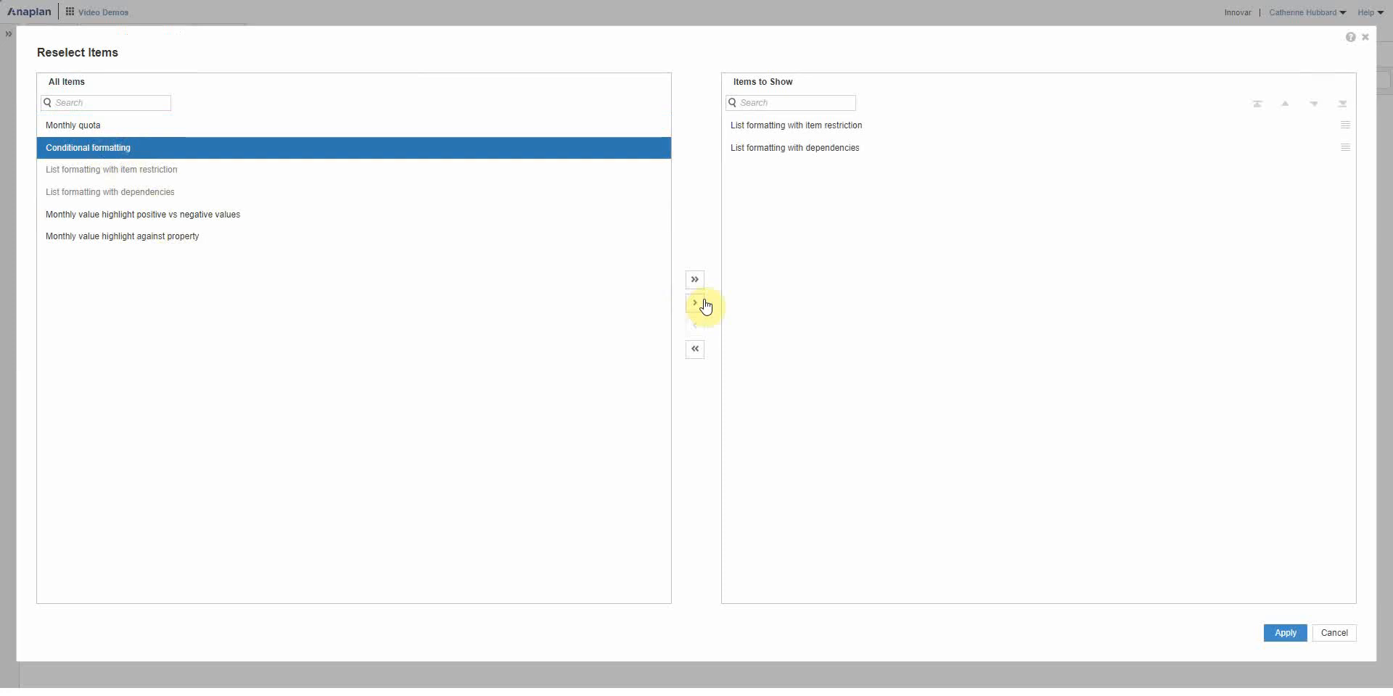
pyautogui.click(695, 302)
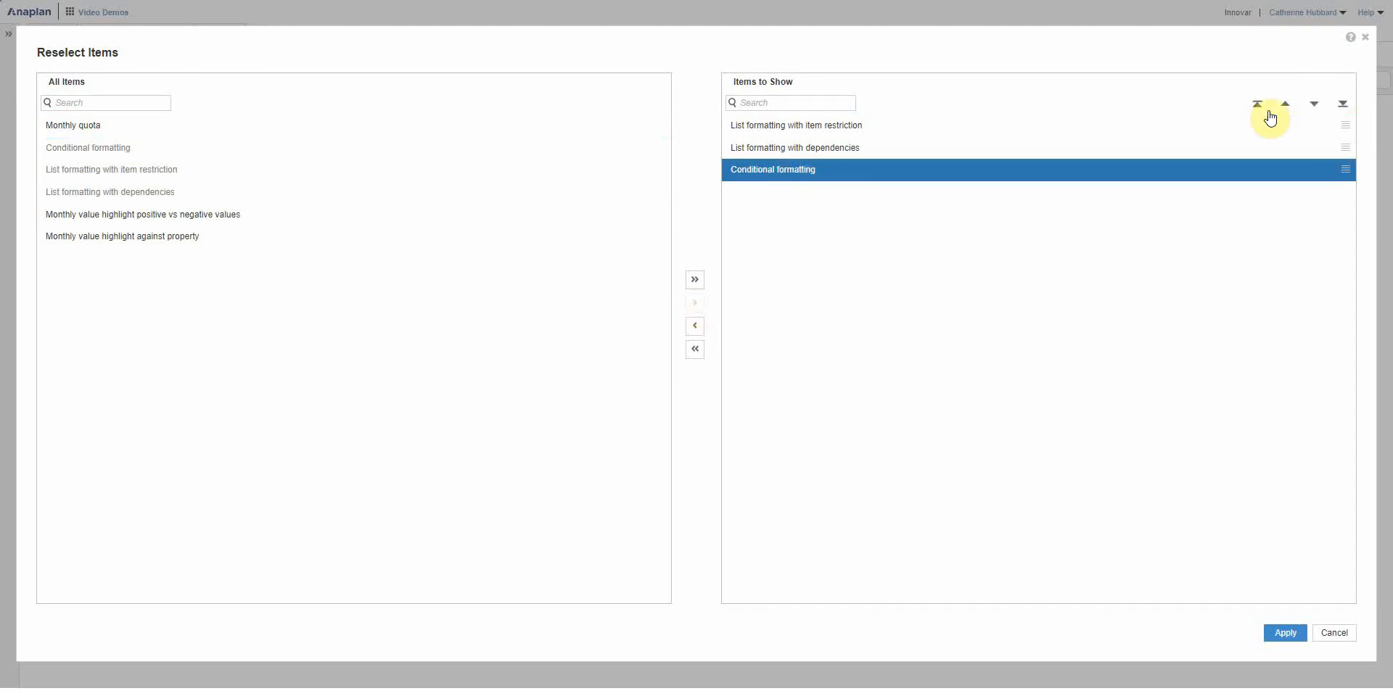
pyautogui.click(1257, 103)
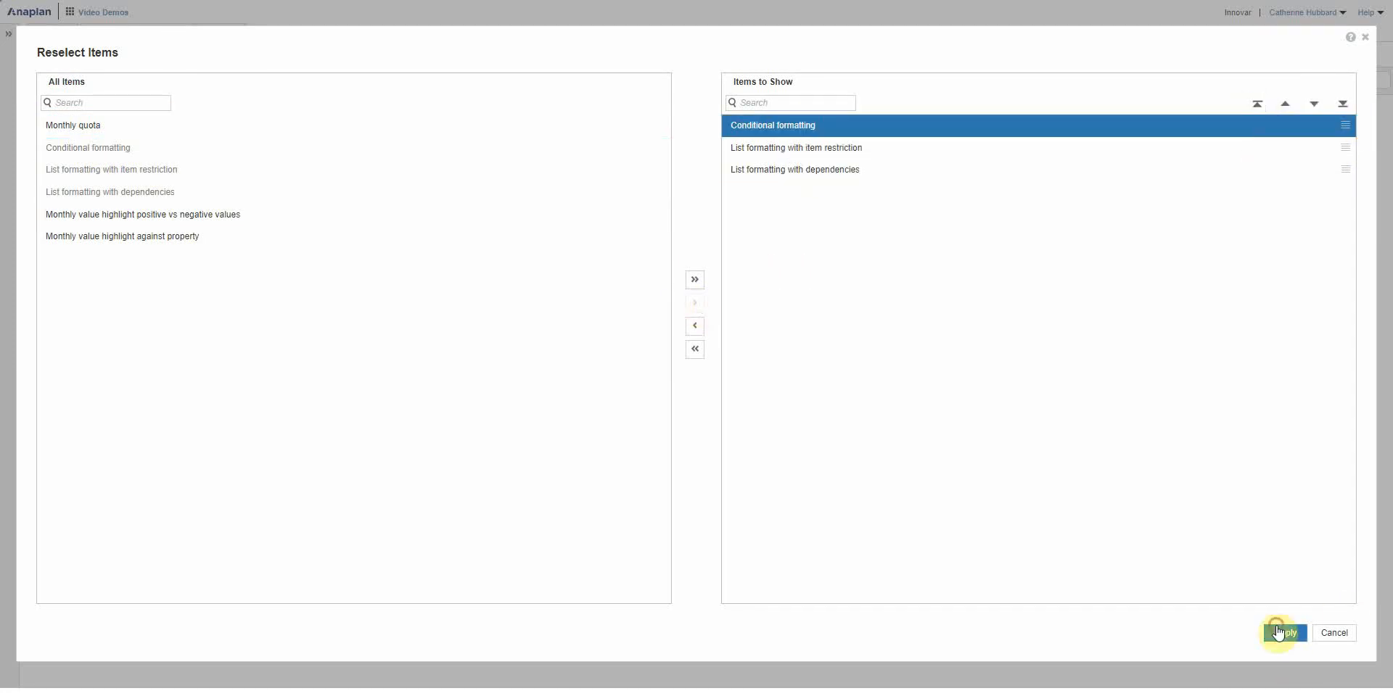
pyautogui.click(1282, 634)
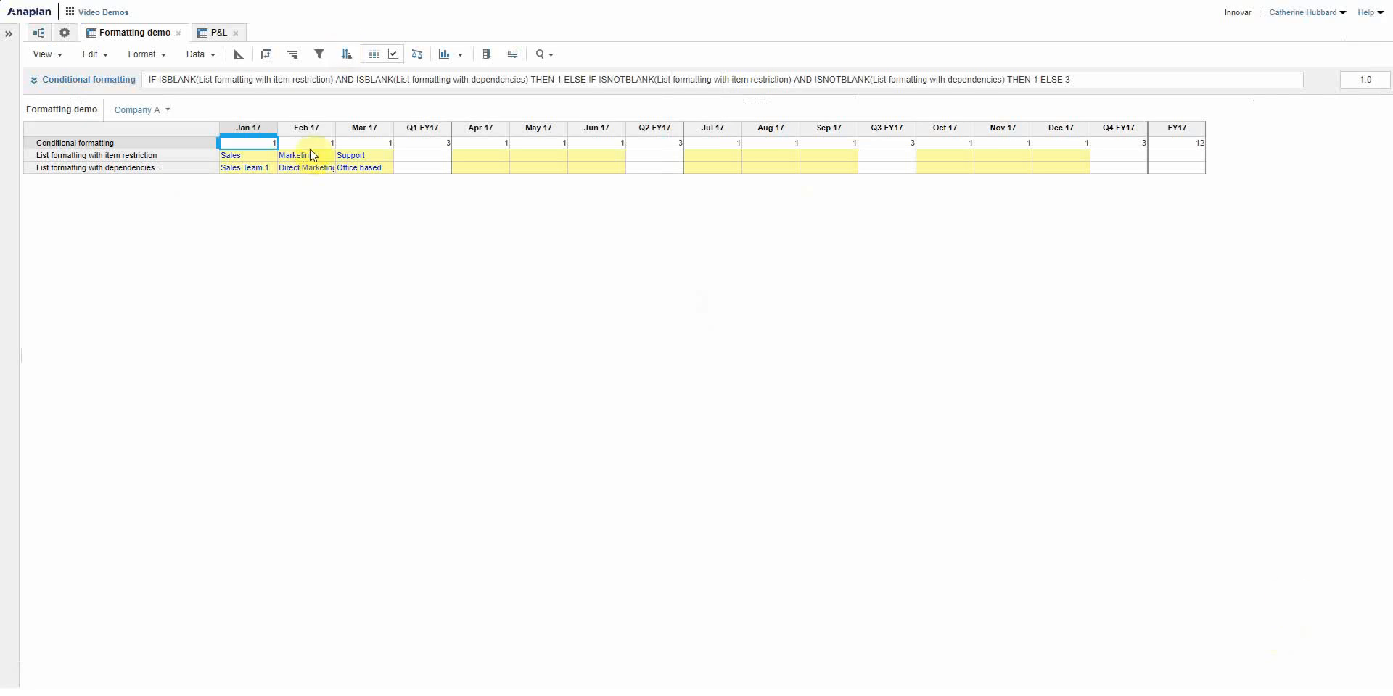
pyautogui.moveTo(1099, 182)
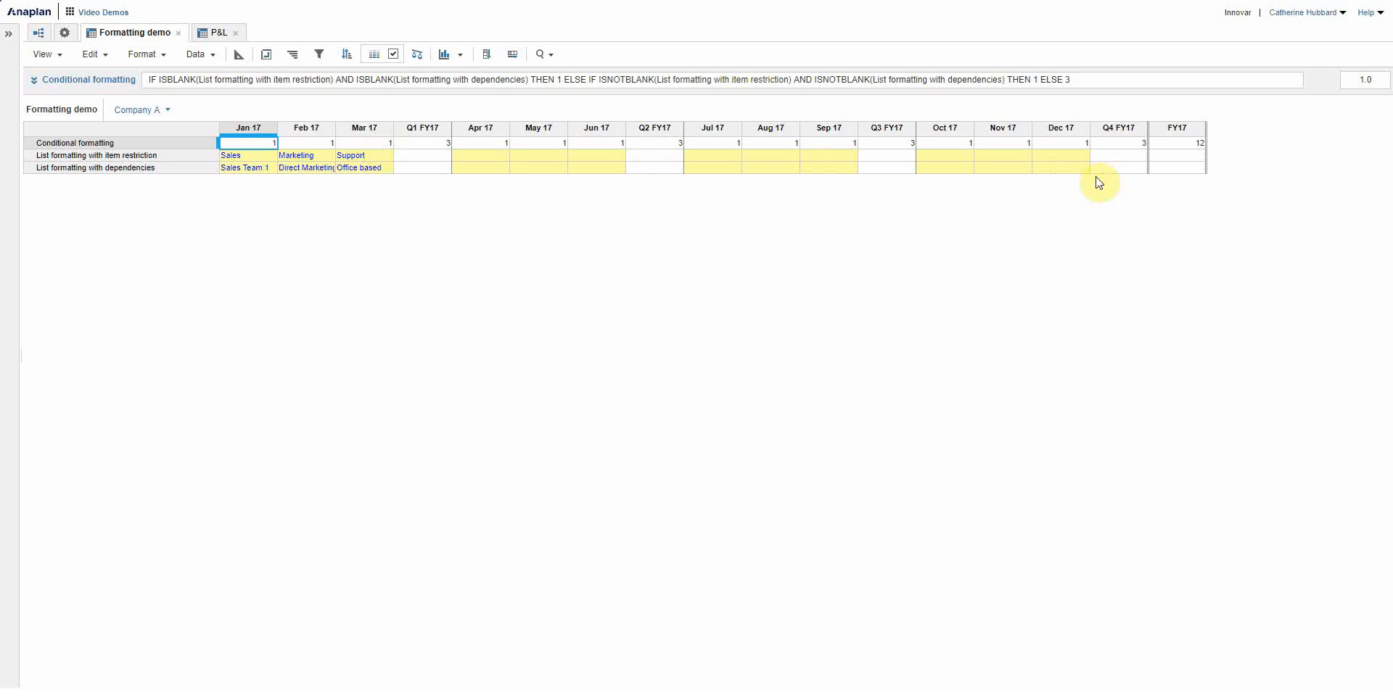
pyautogui.moveTo(332, 148)
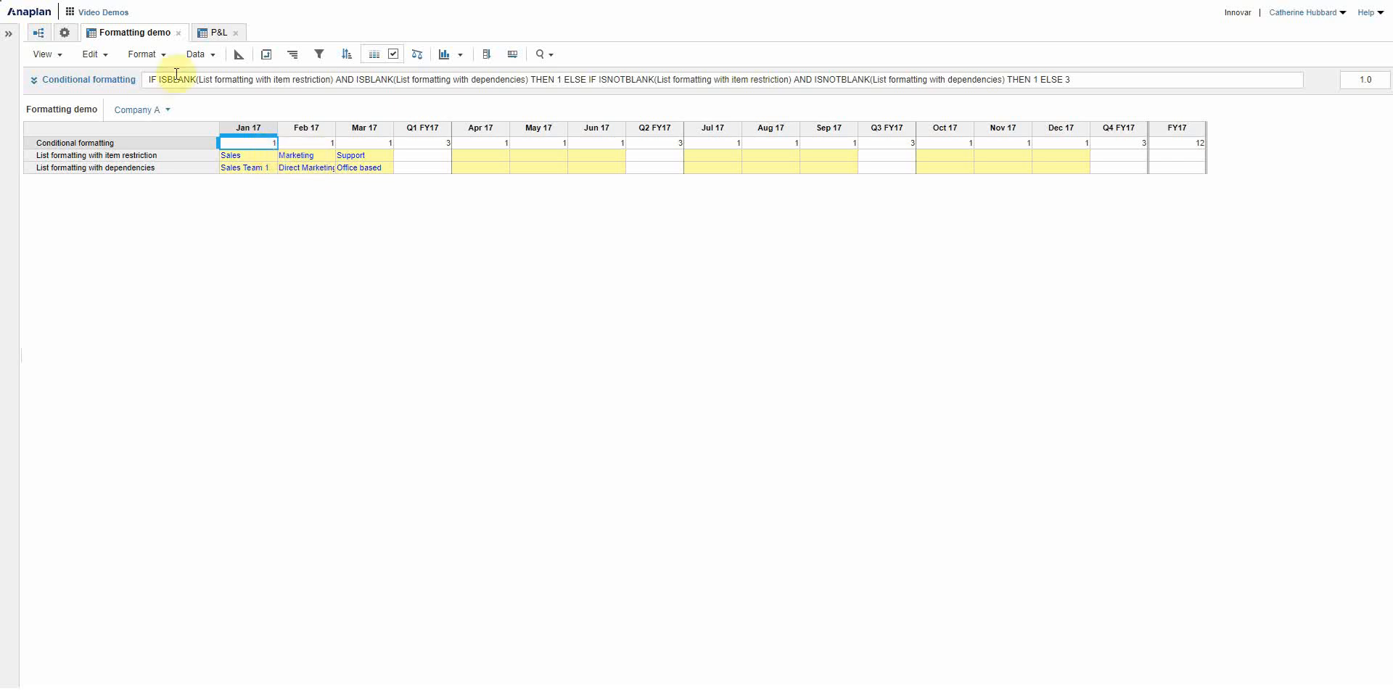
pyautogui.moveTo(173, 80)
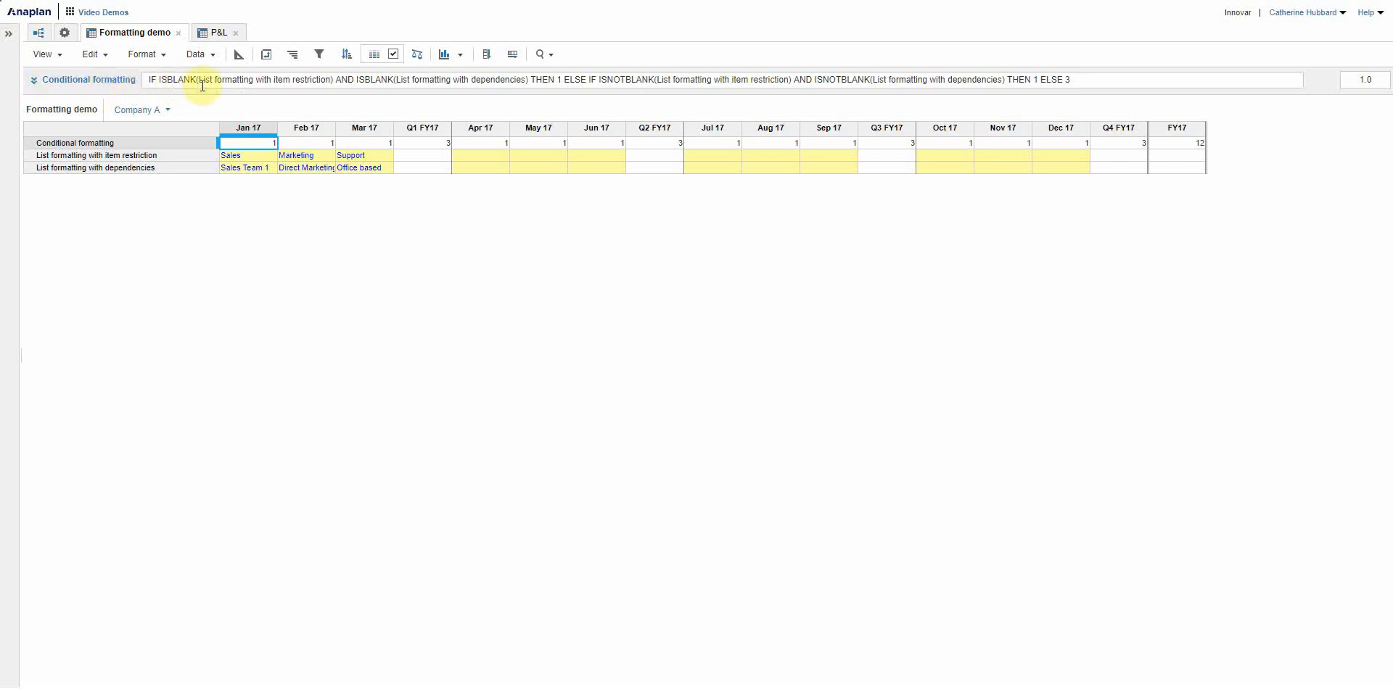
pyautogui.moveTo(243, 85)
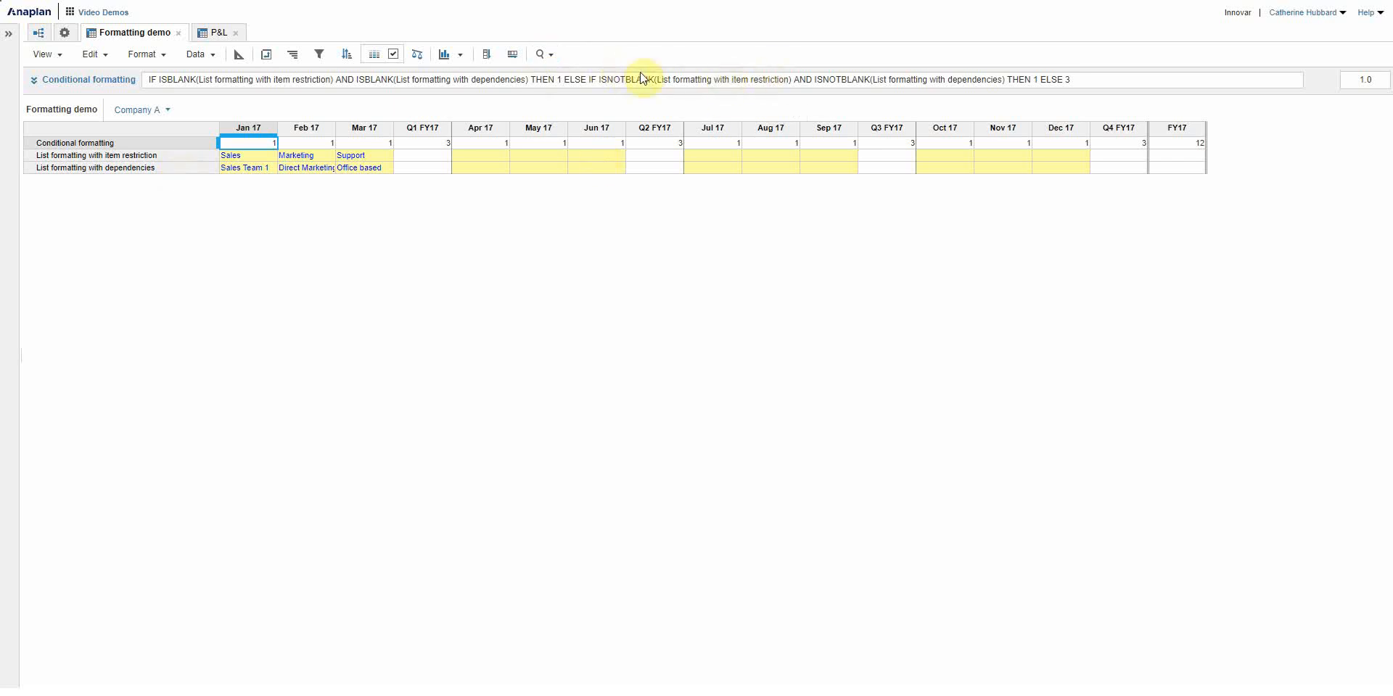
pyautogui.moveTo(909, 71)
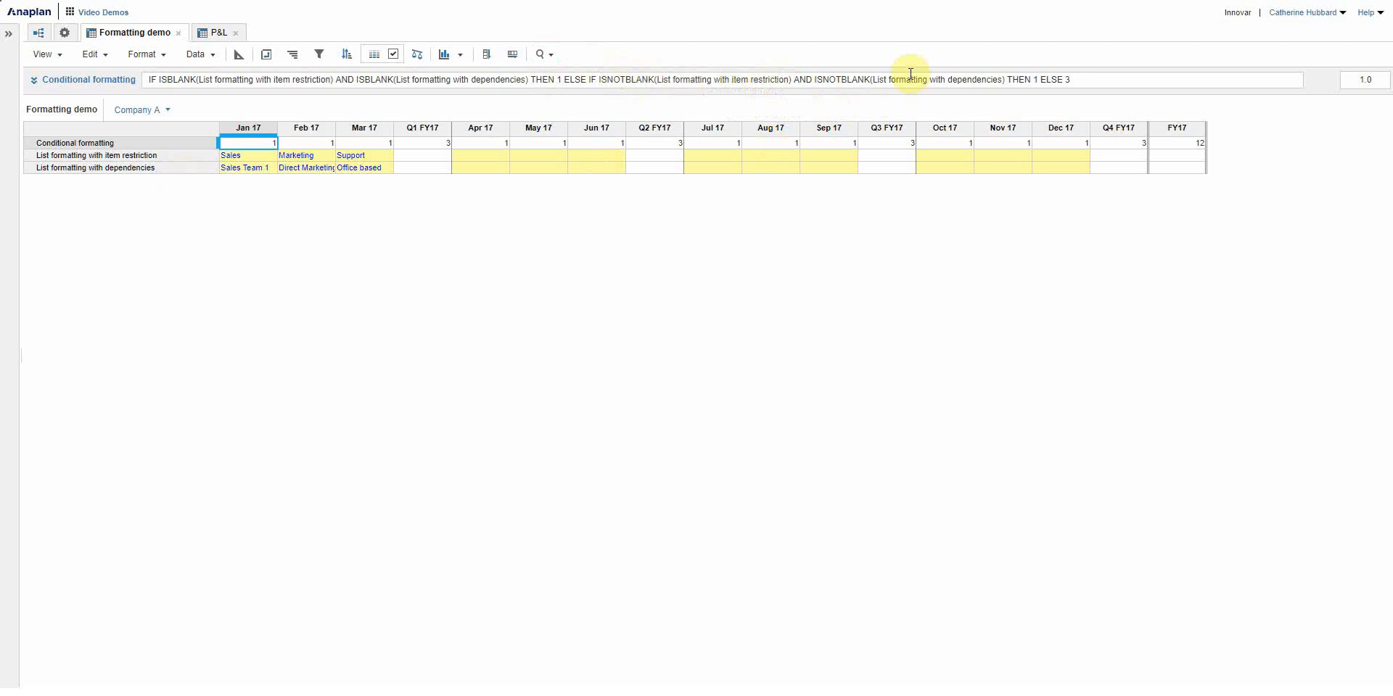
pyautogui.moveTo(1027, 92)
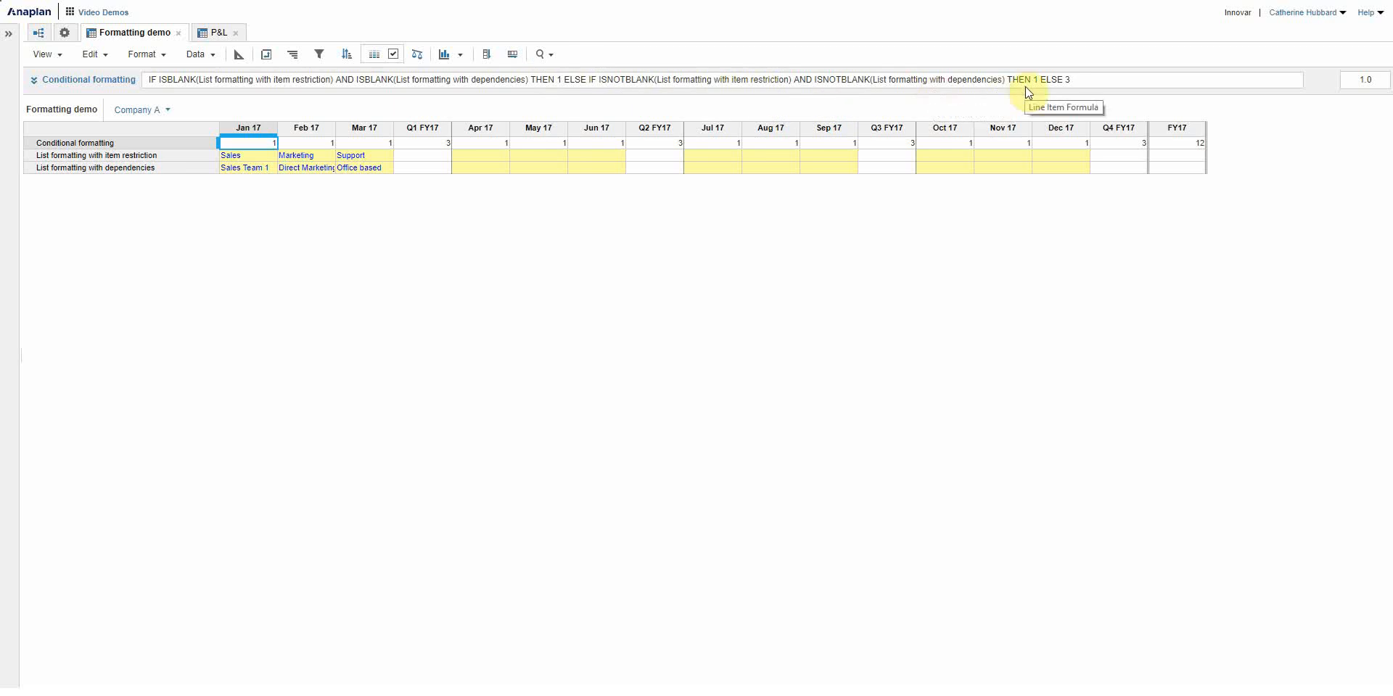
pyautogui.moveTo(389, 183)
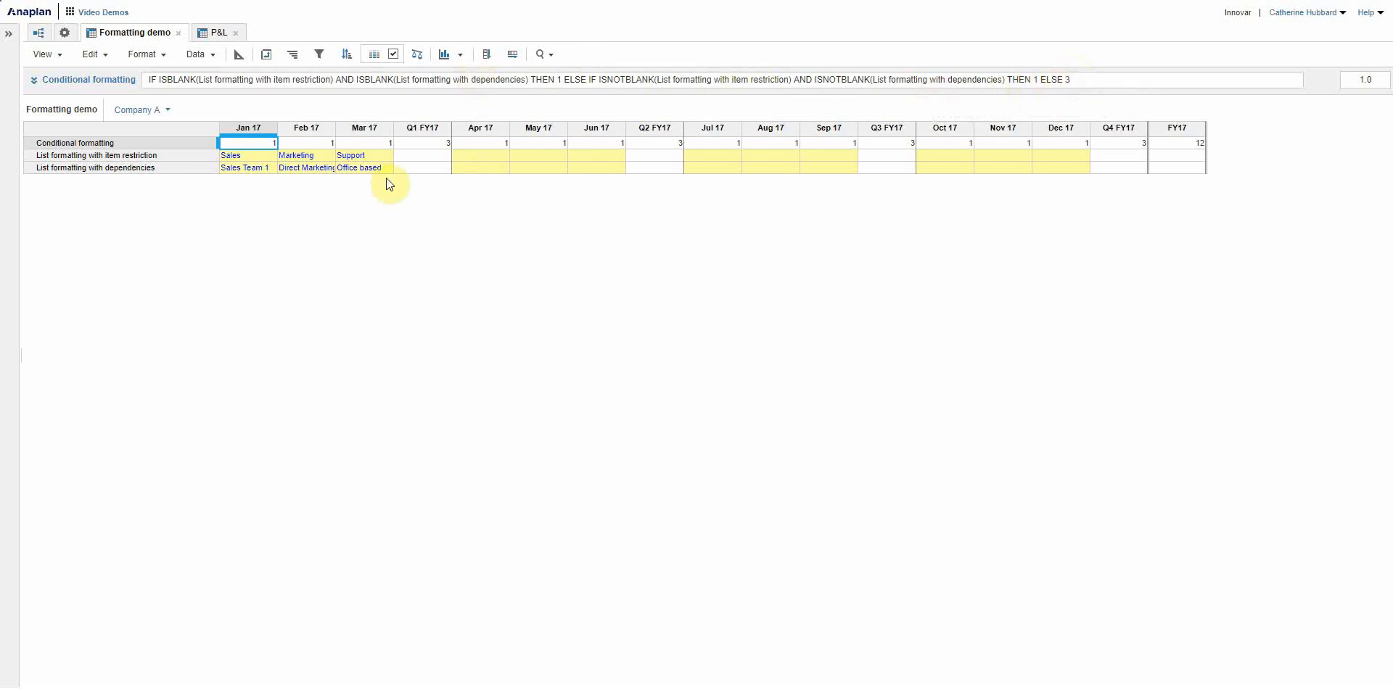
pyautogui.moveTo(401, 156)
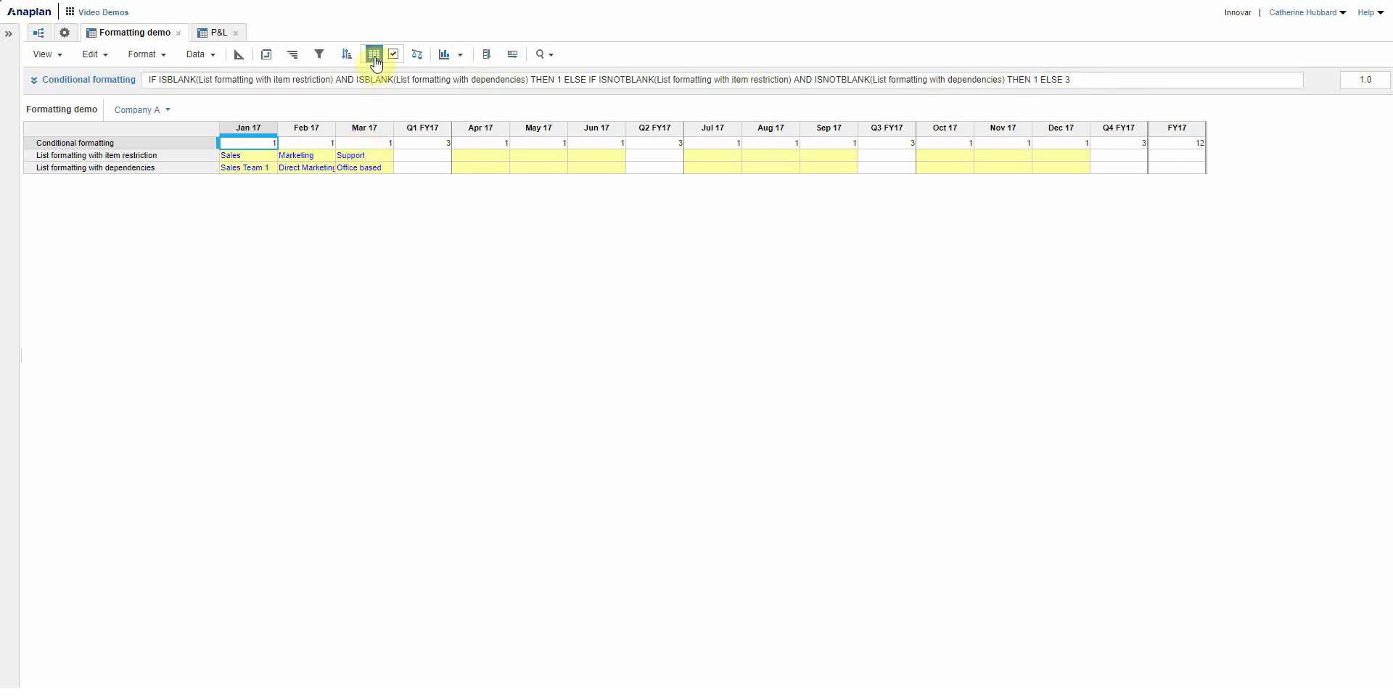
# Review the List formatting with item restriction rule's 0-3 colour scale and cancel.
pyautogui.click(373, 54)
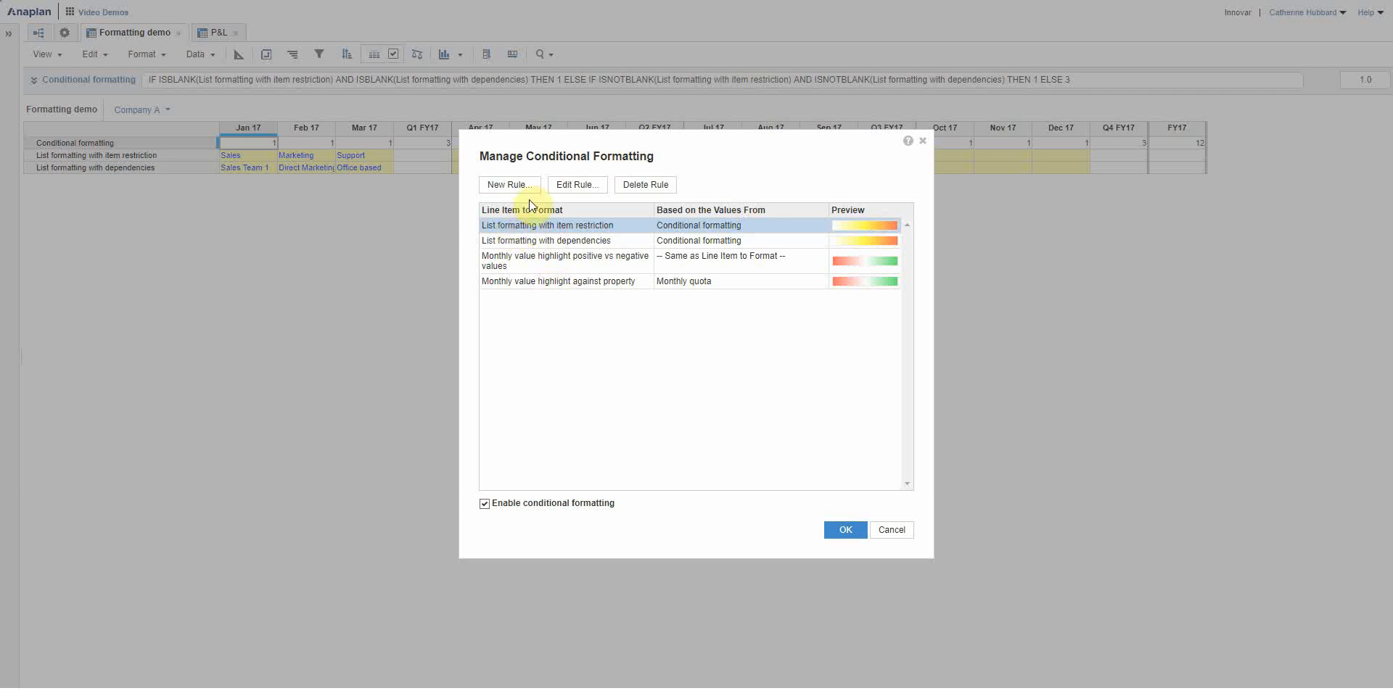
pyautogui.click(577, 184)
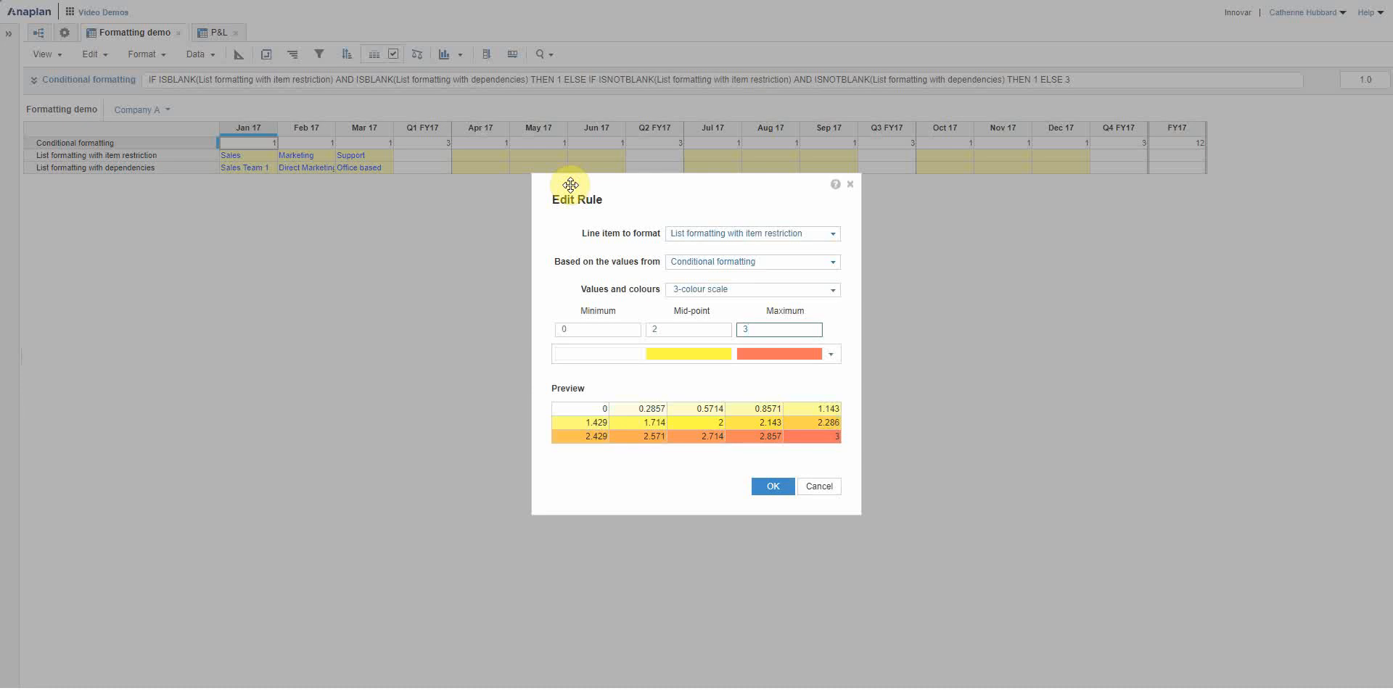
pyautogui.moveTo(651, 241)
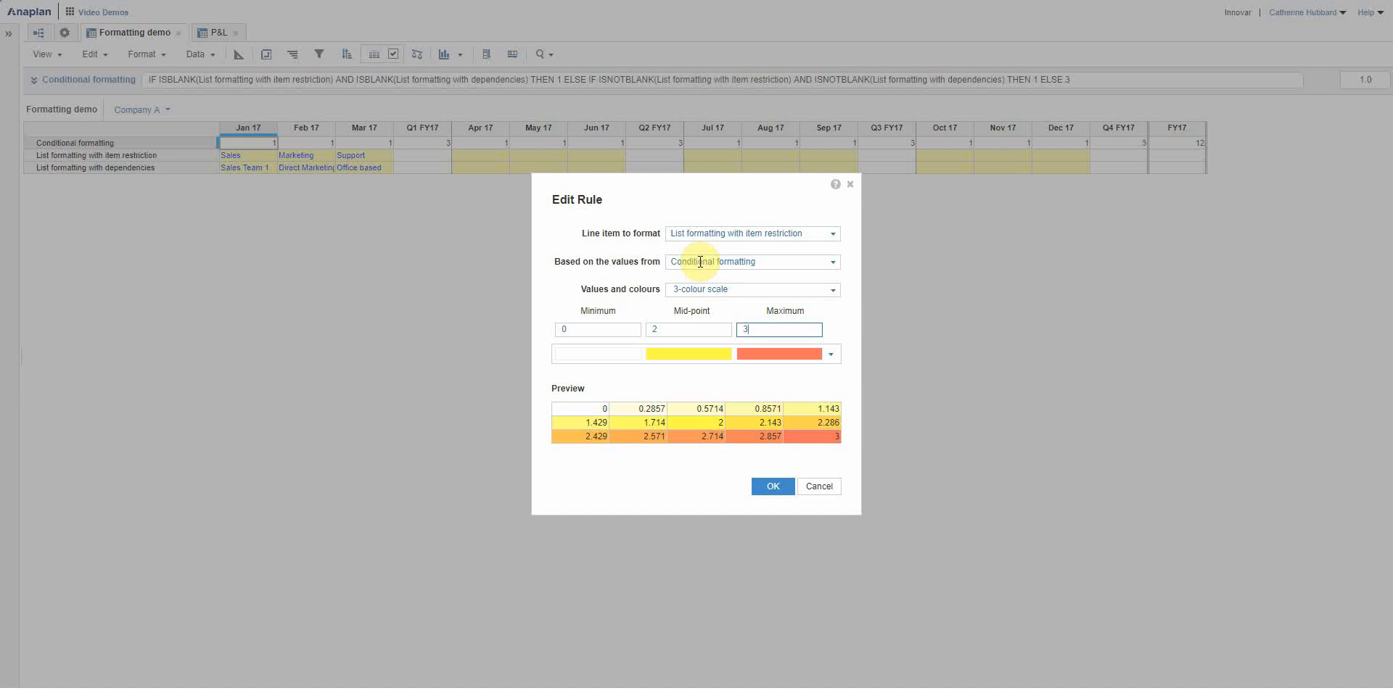
pyautogui.moveTo(108, 145)
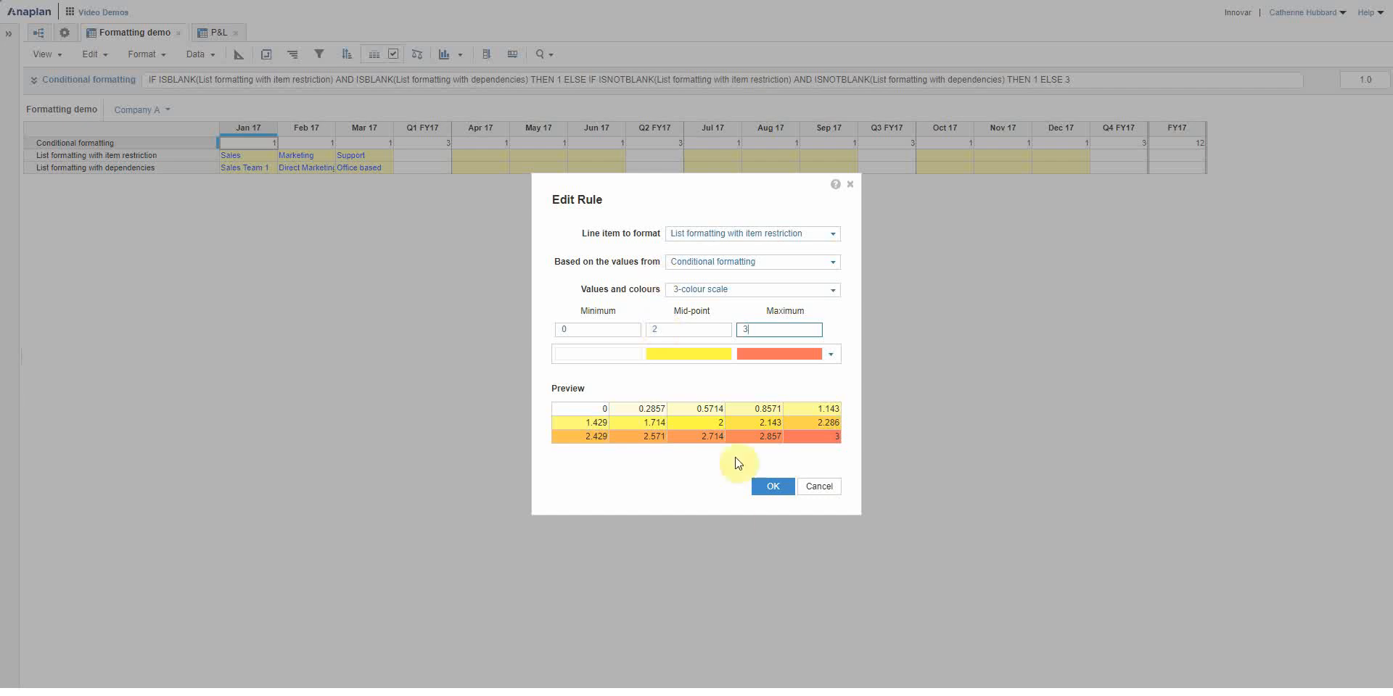
pyautogui.moveTo(719, 432)
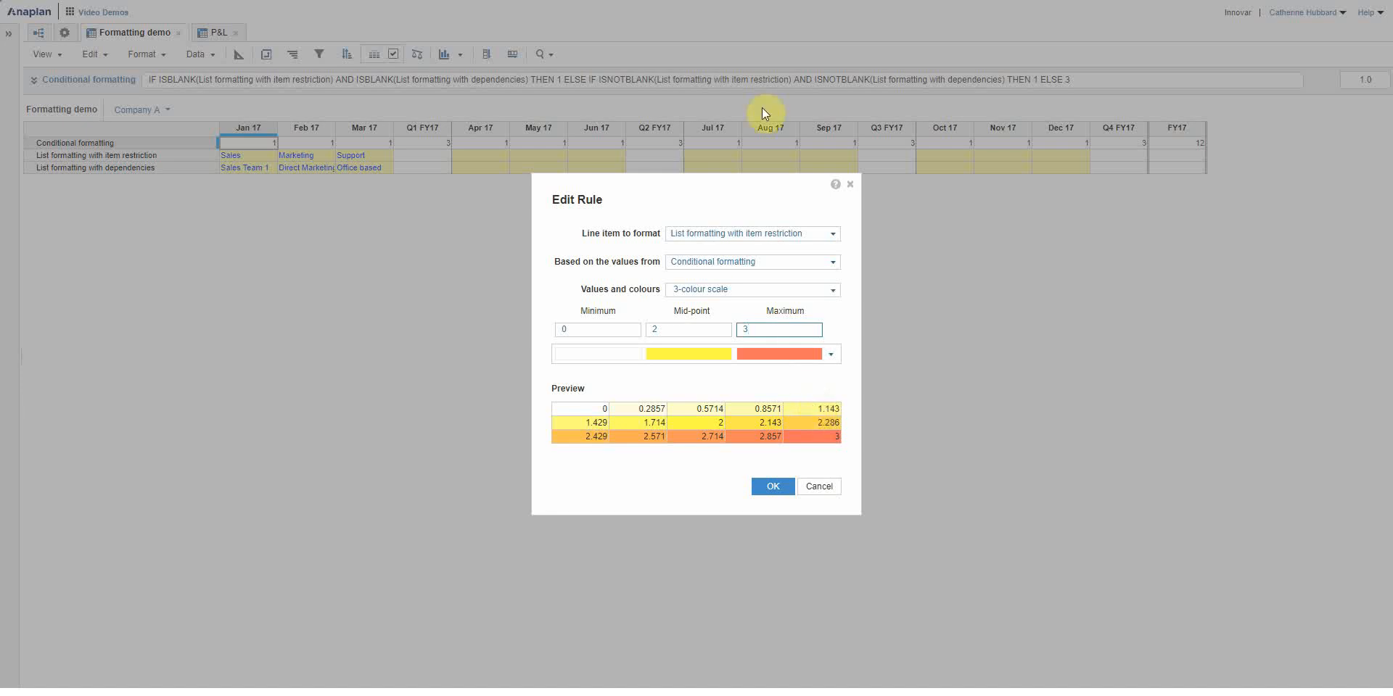
pyautogui.click(773, 486)
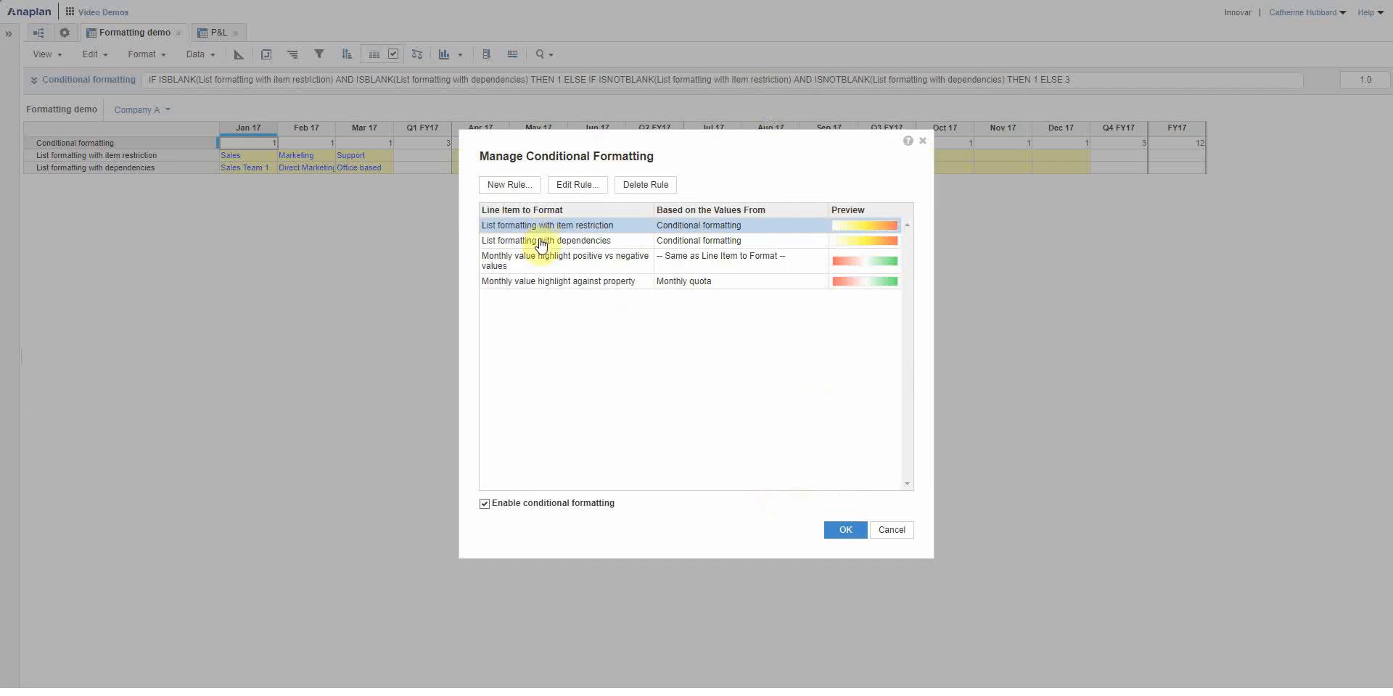
# Review the List formatting with dependencies rule's 0-3 colour scale and cancel.
pyautogui.click(546, 240)
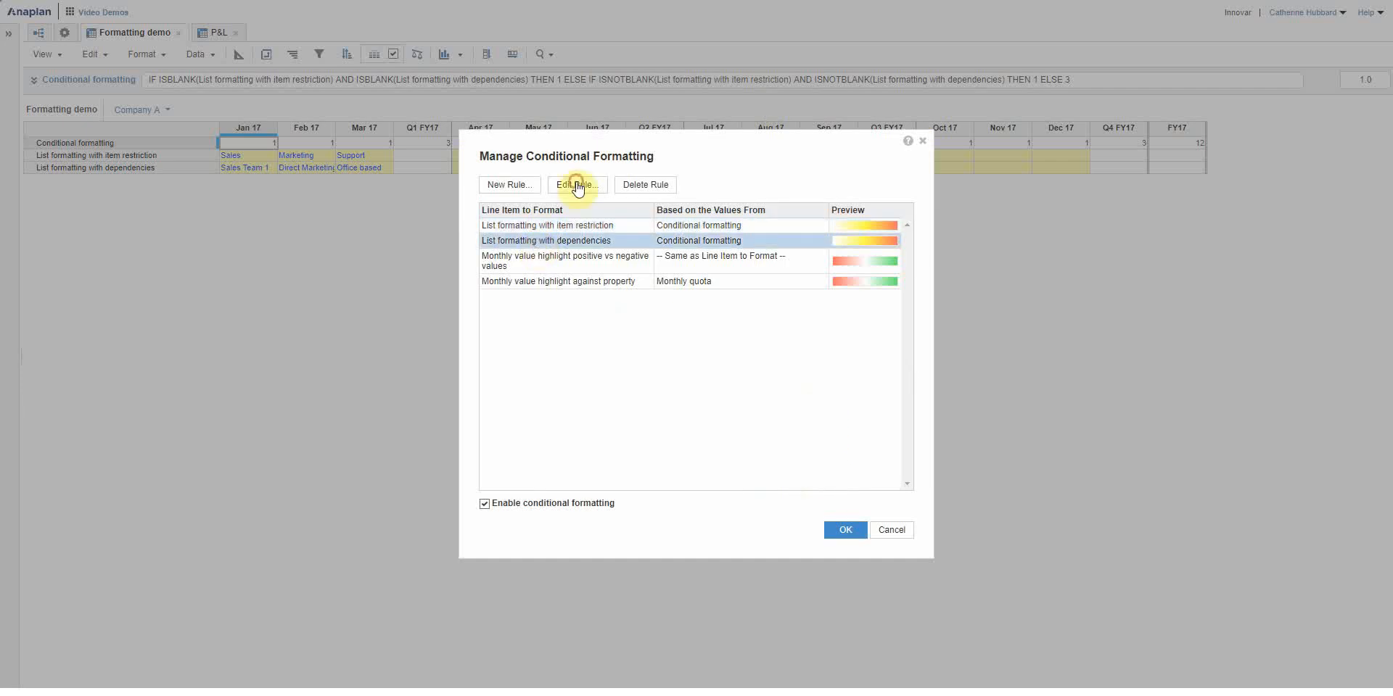
pyautogui.click(577, 185)
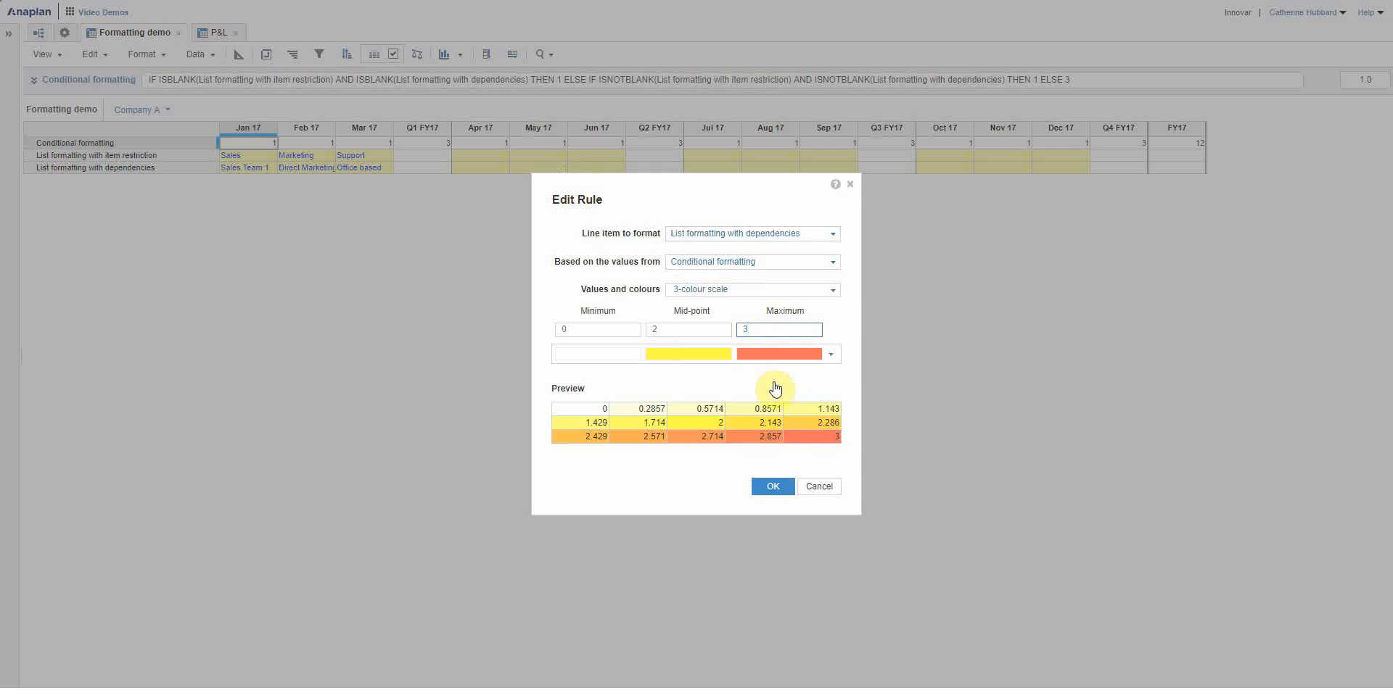
pyautogui.click(772, 486)
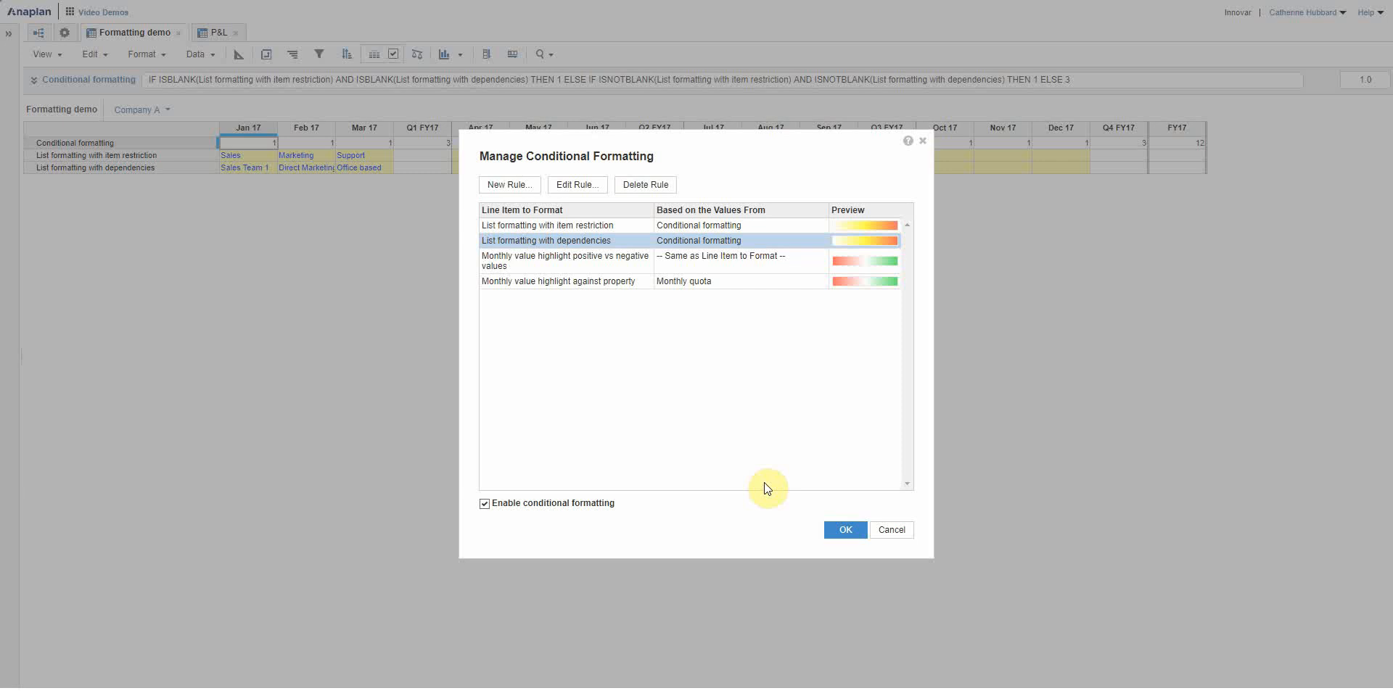
pyautogui.moveTo(917, 543)
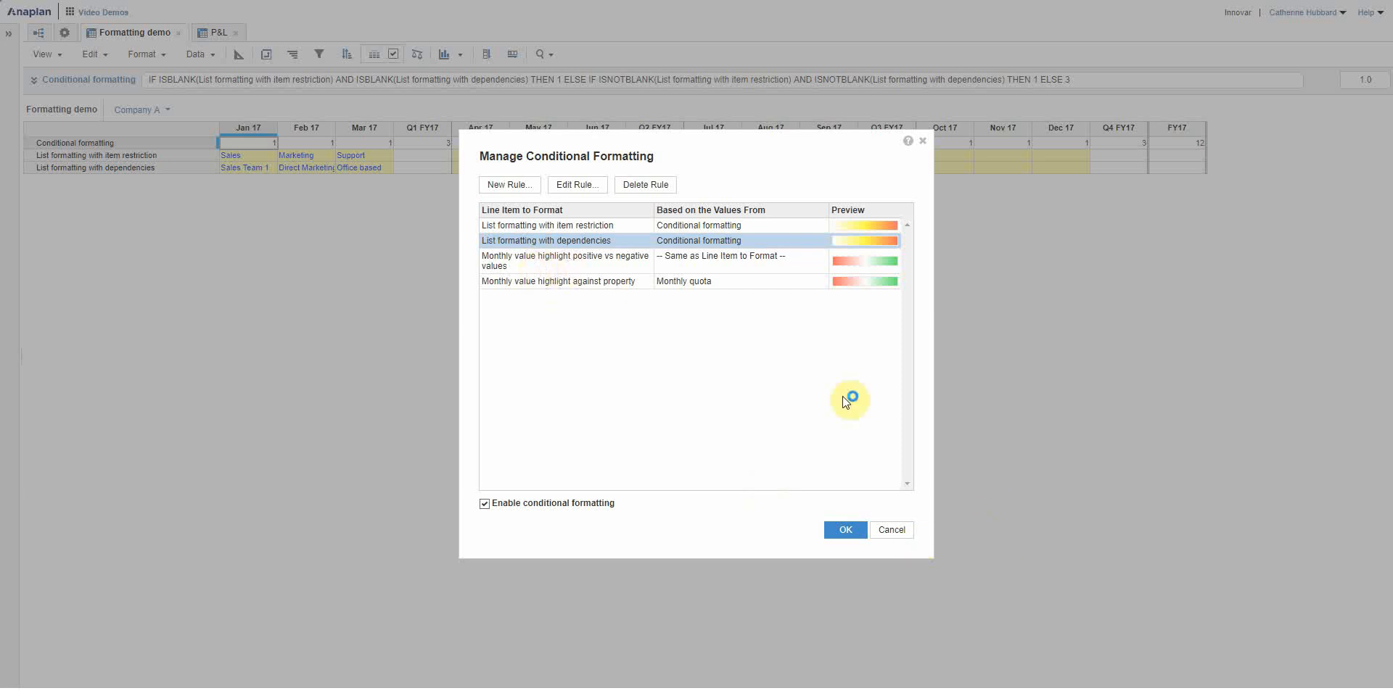
pyautogui.moveTo(892, 531)
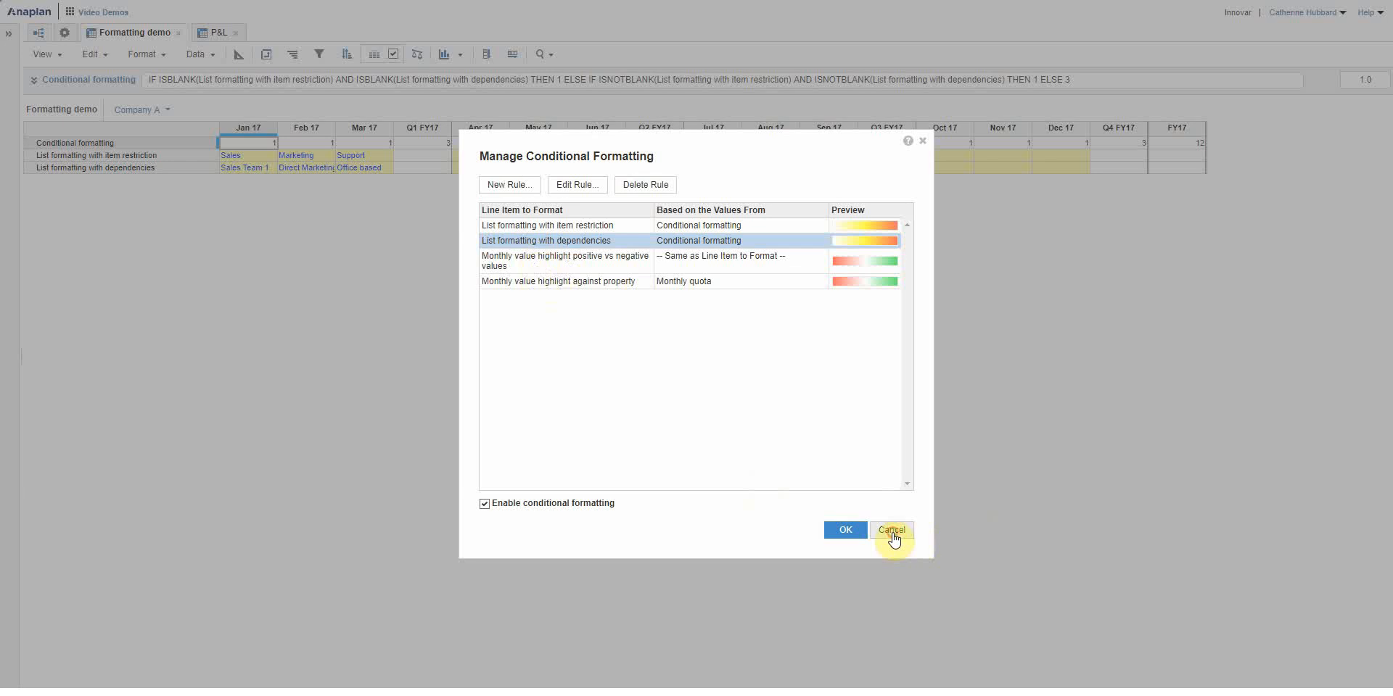
# Add both monthly value highlight line items and Monthly quota to the shown rows and apply.
pyautogui.click(891, 531)
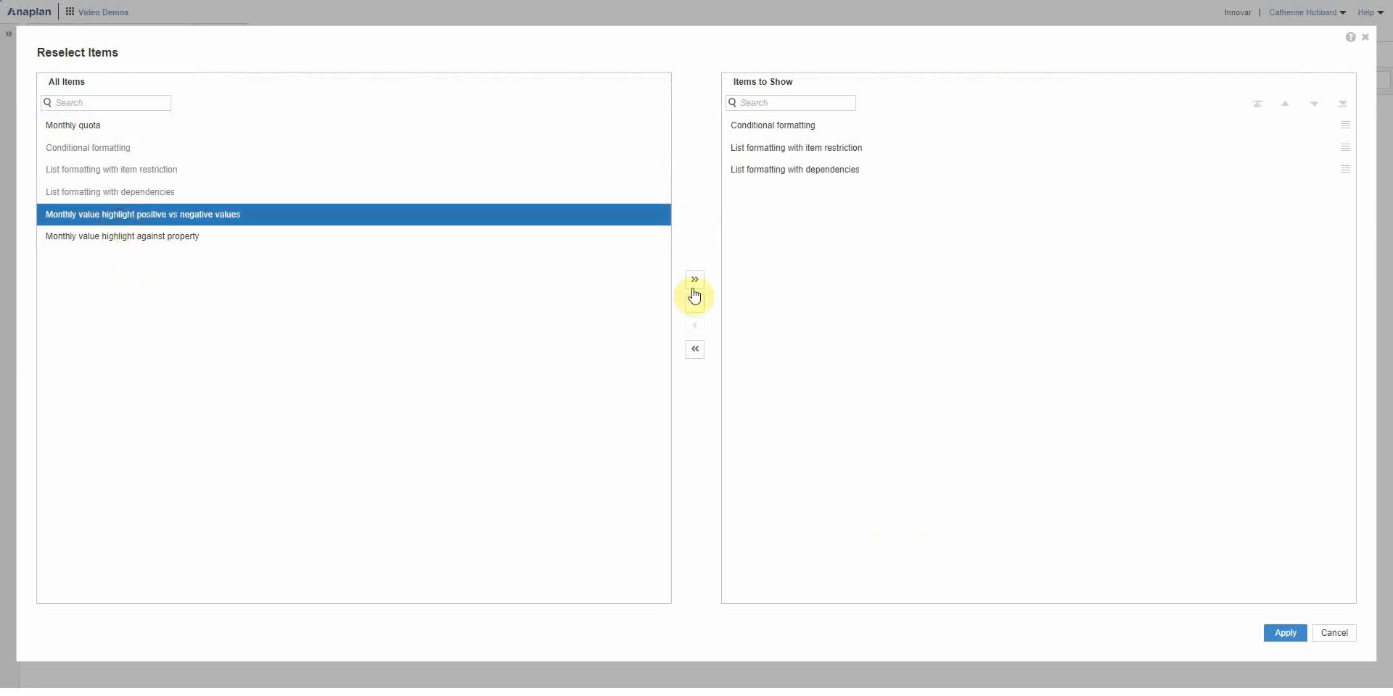
pyautogui.click(694, 280)
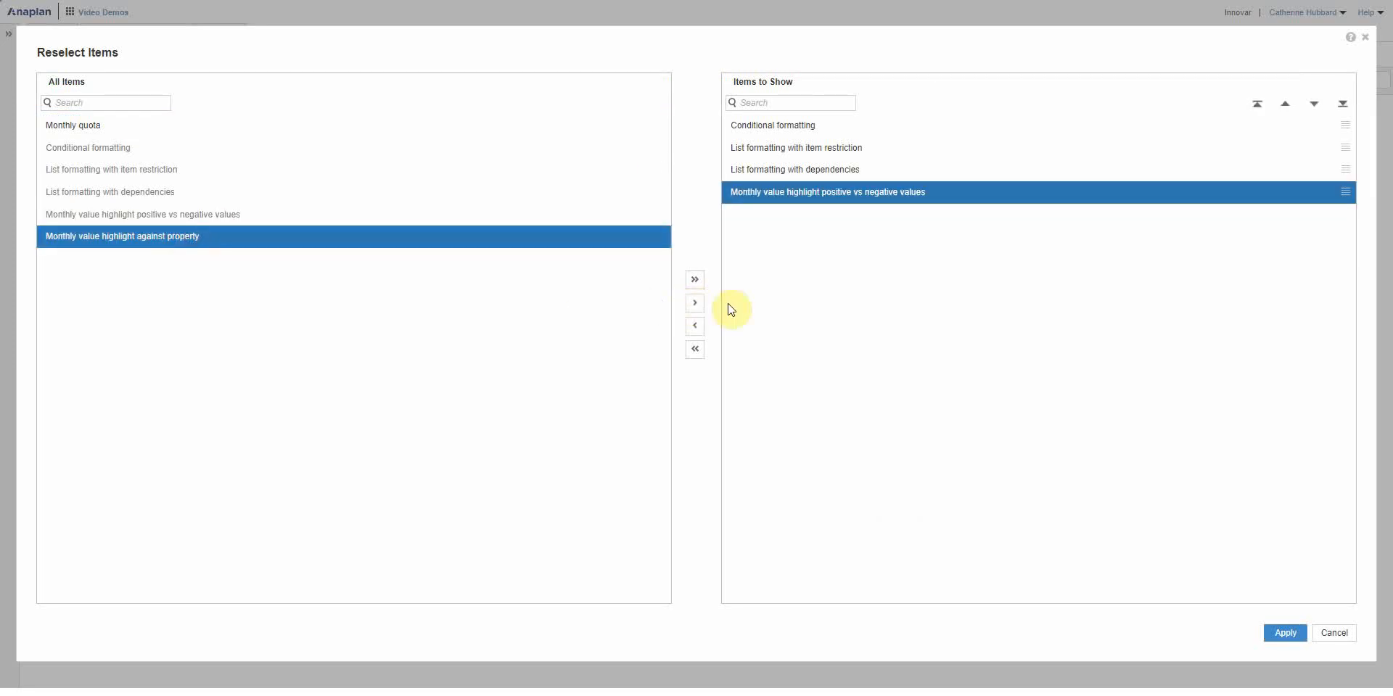
pyautogui.click(694, 302)
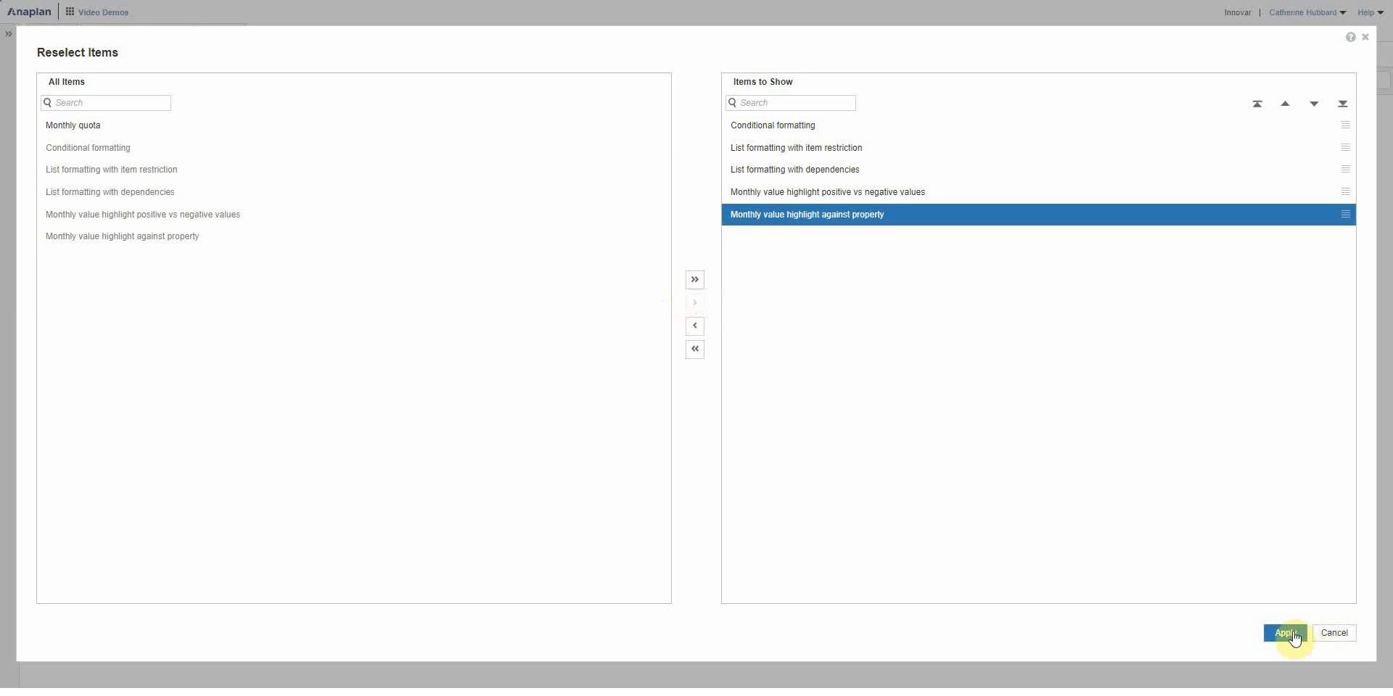
pyautogui.click(70, 125)
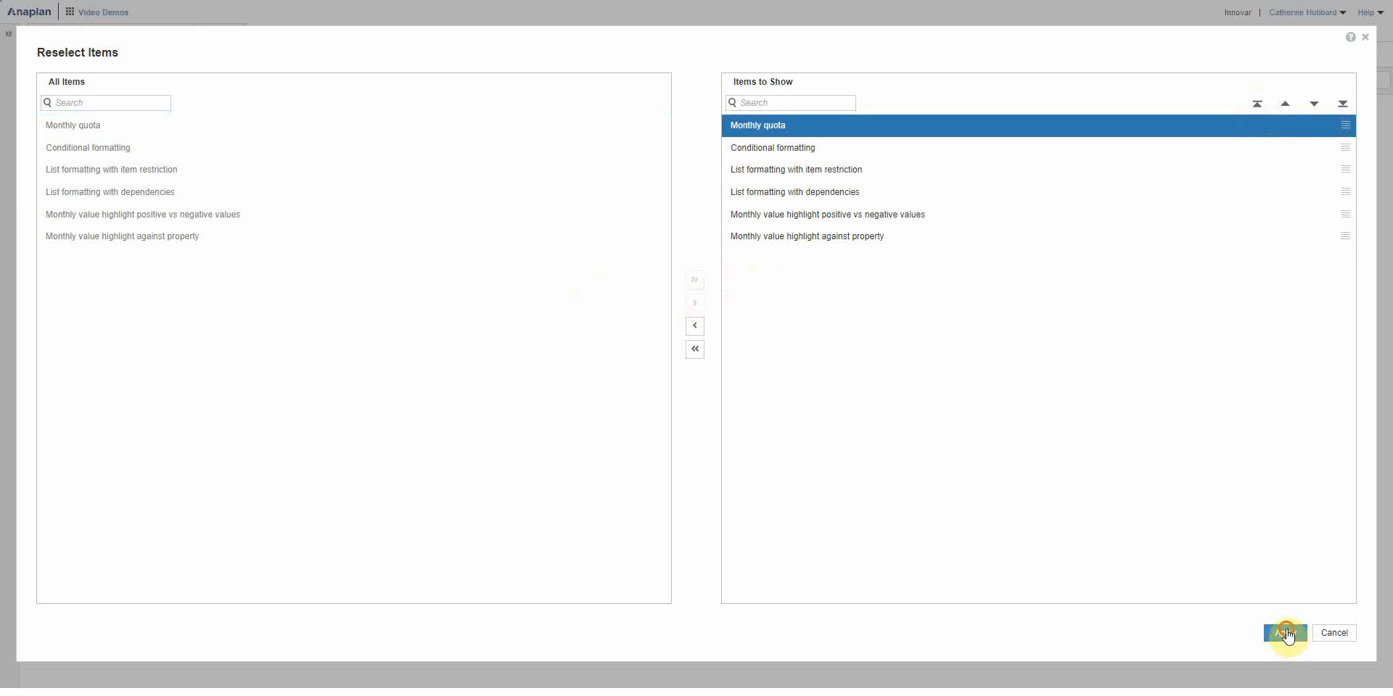
pyautogui.click(1285, 633)
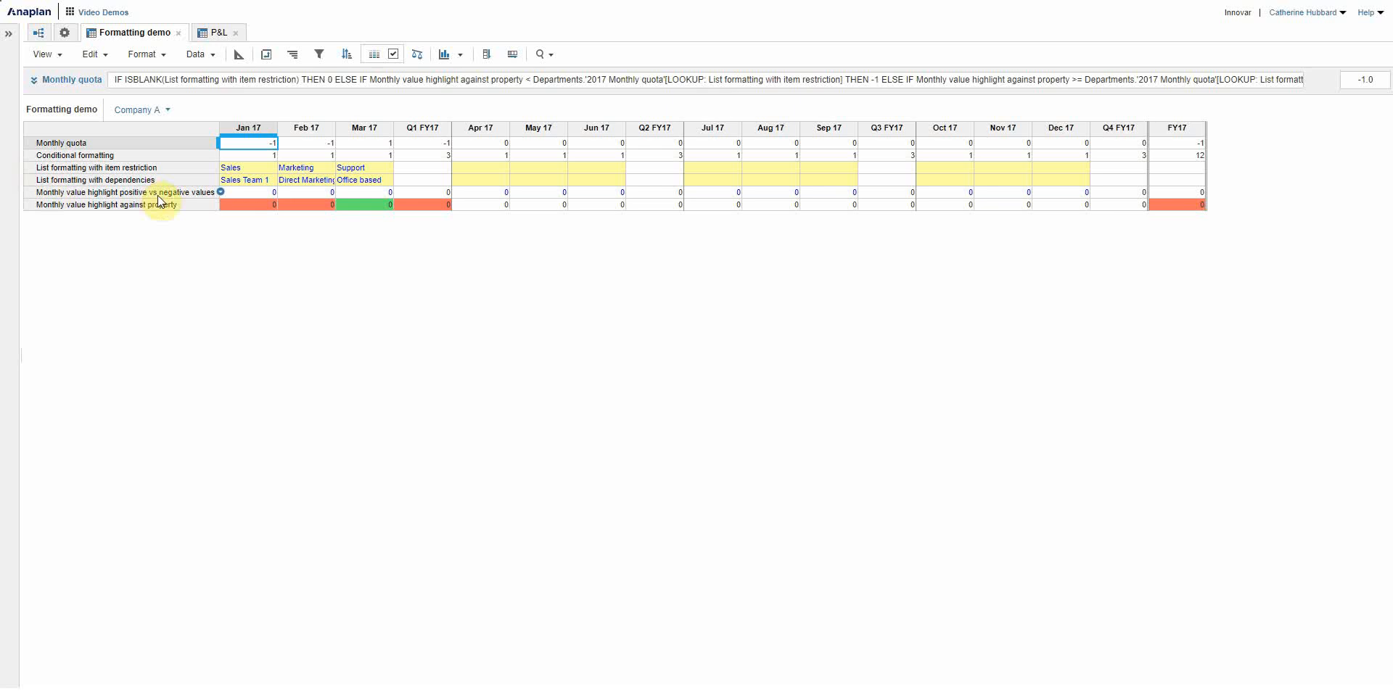
# Review the positive-versus-negative highlight rule's -1, 0, 1 colour scale and cancel.
pyautogui.click(249, 192)
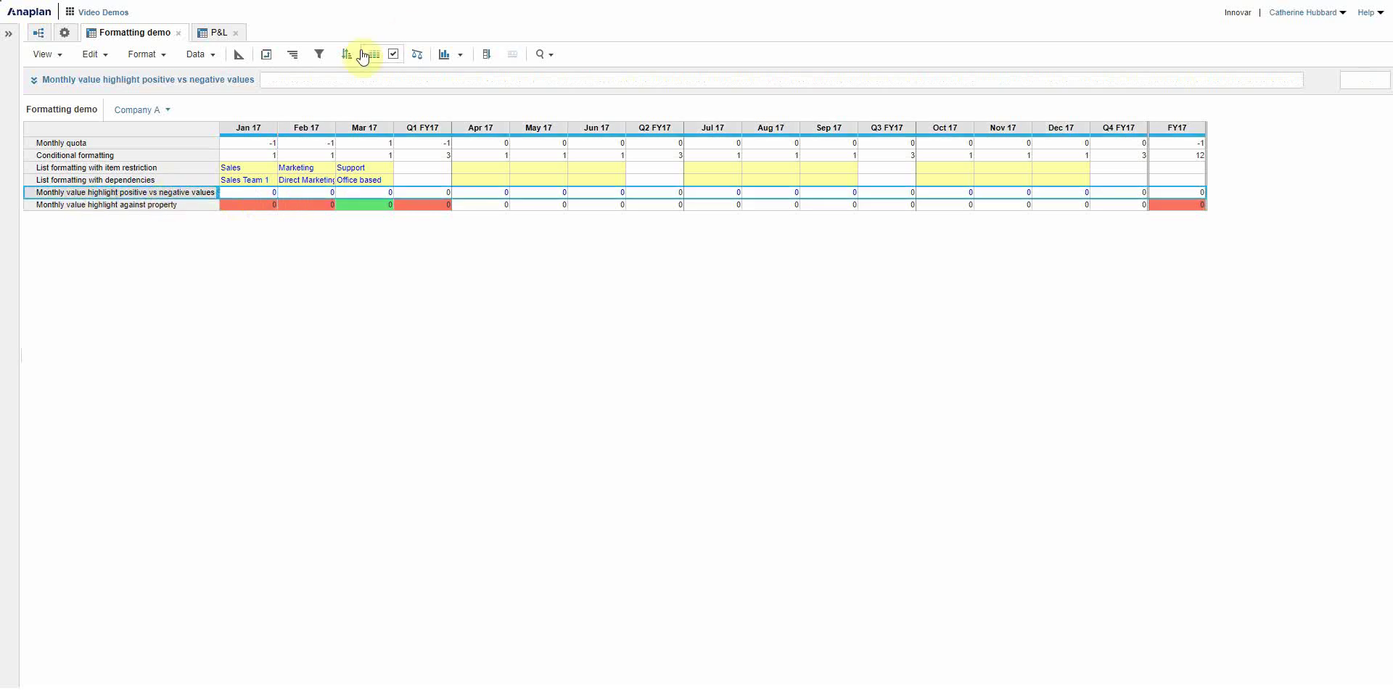
pyautogui.click(344, 54)
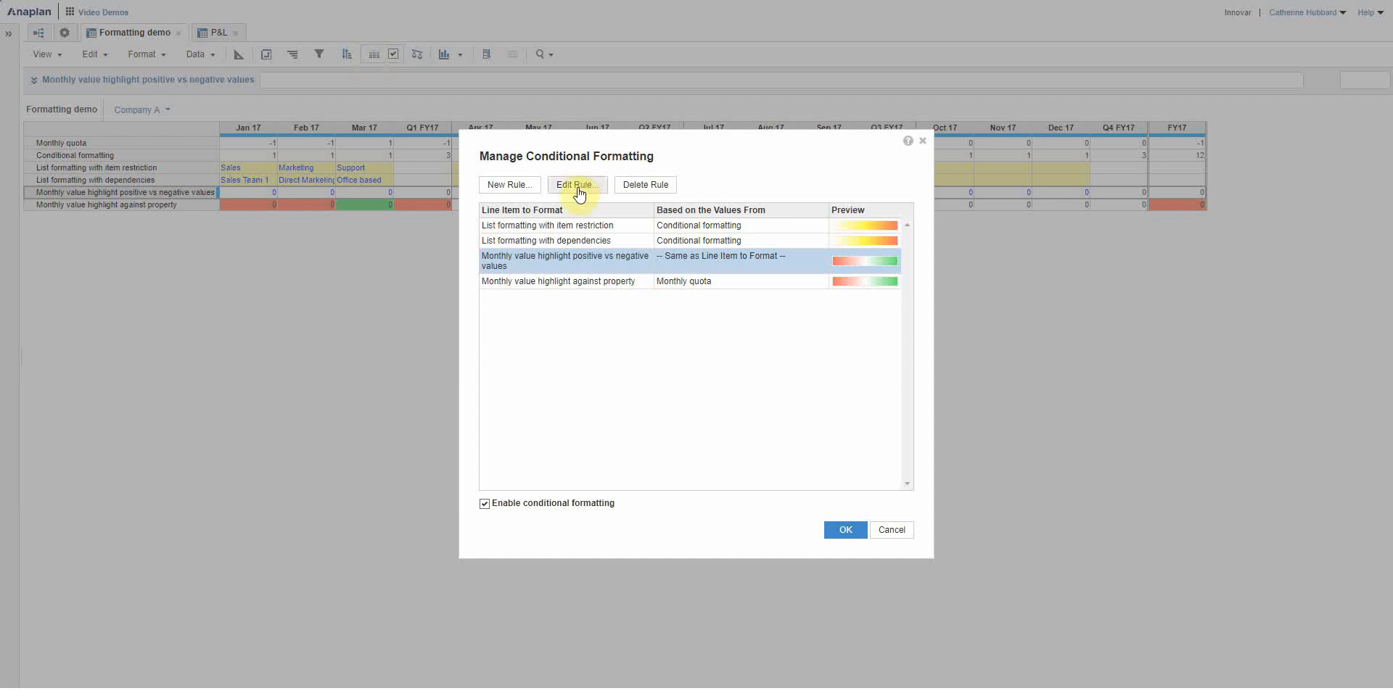
pyautogui.click(576, 185)
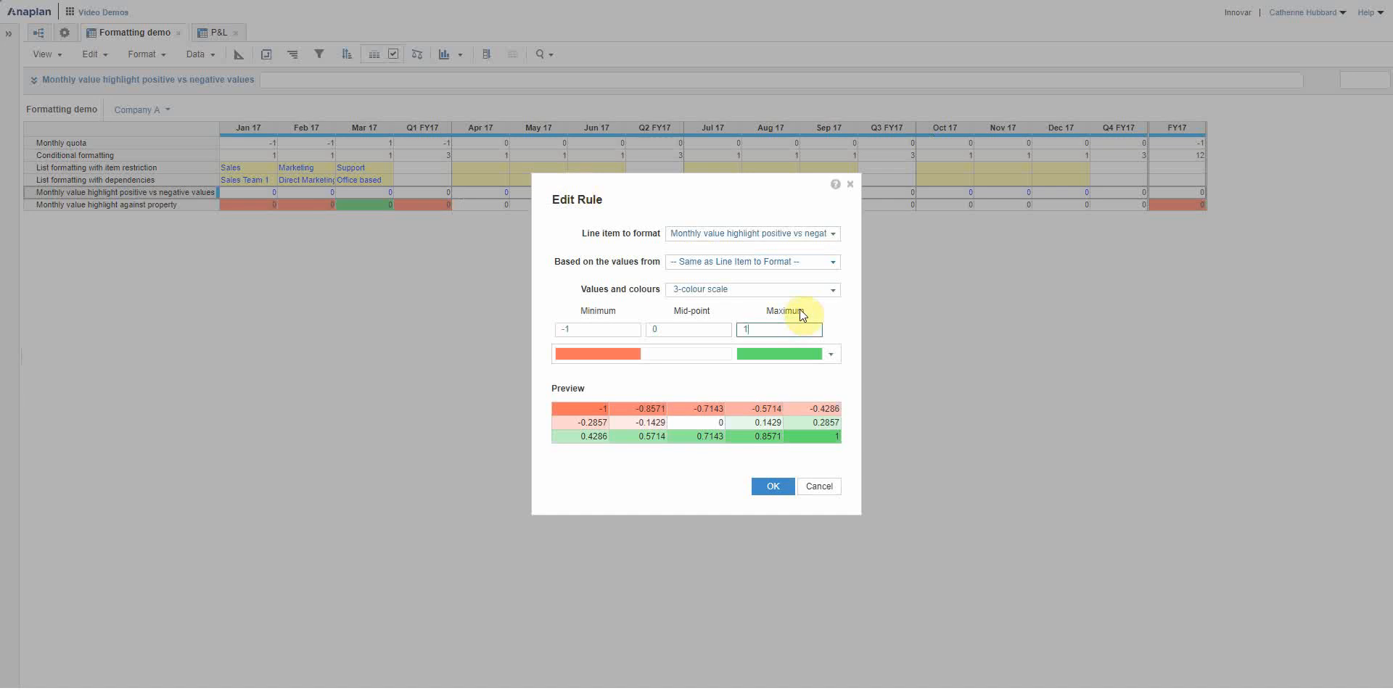
pyautogui.moveTo(750, 233)
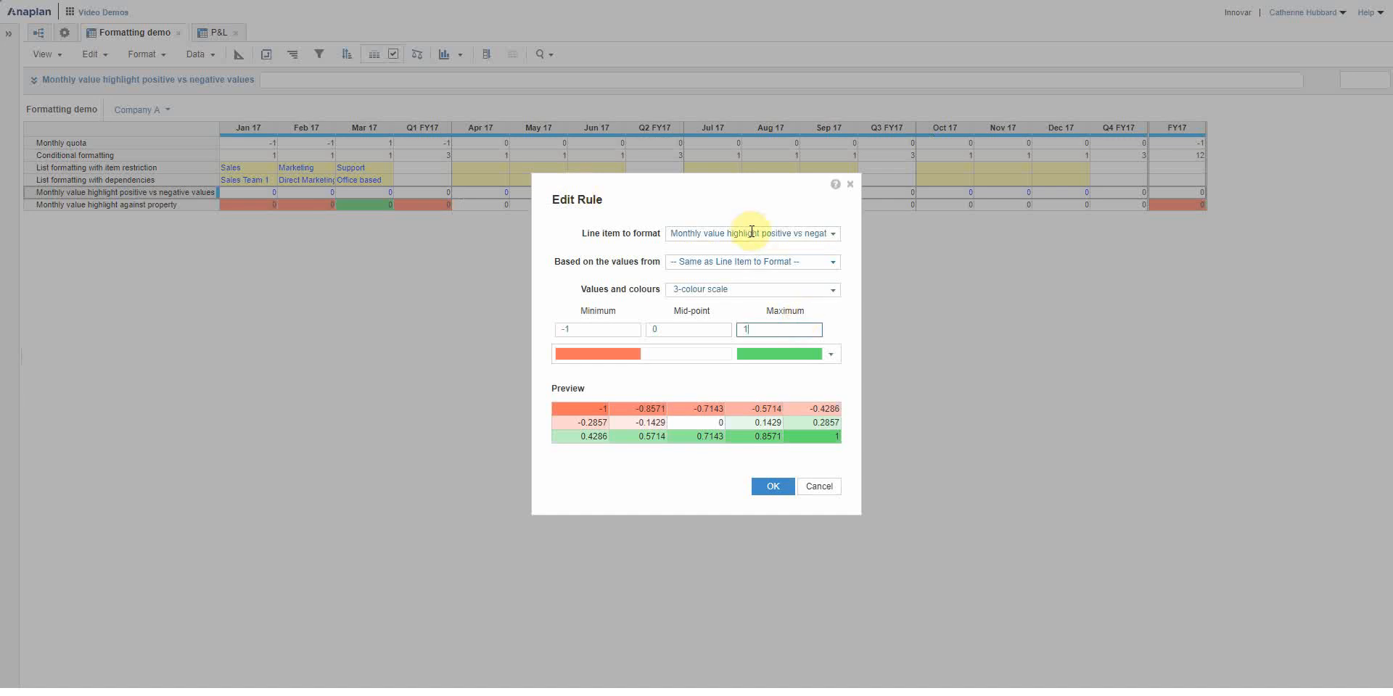
pyautogui.moveTo(703, 262)
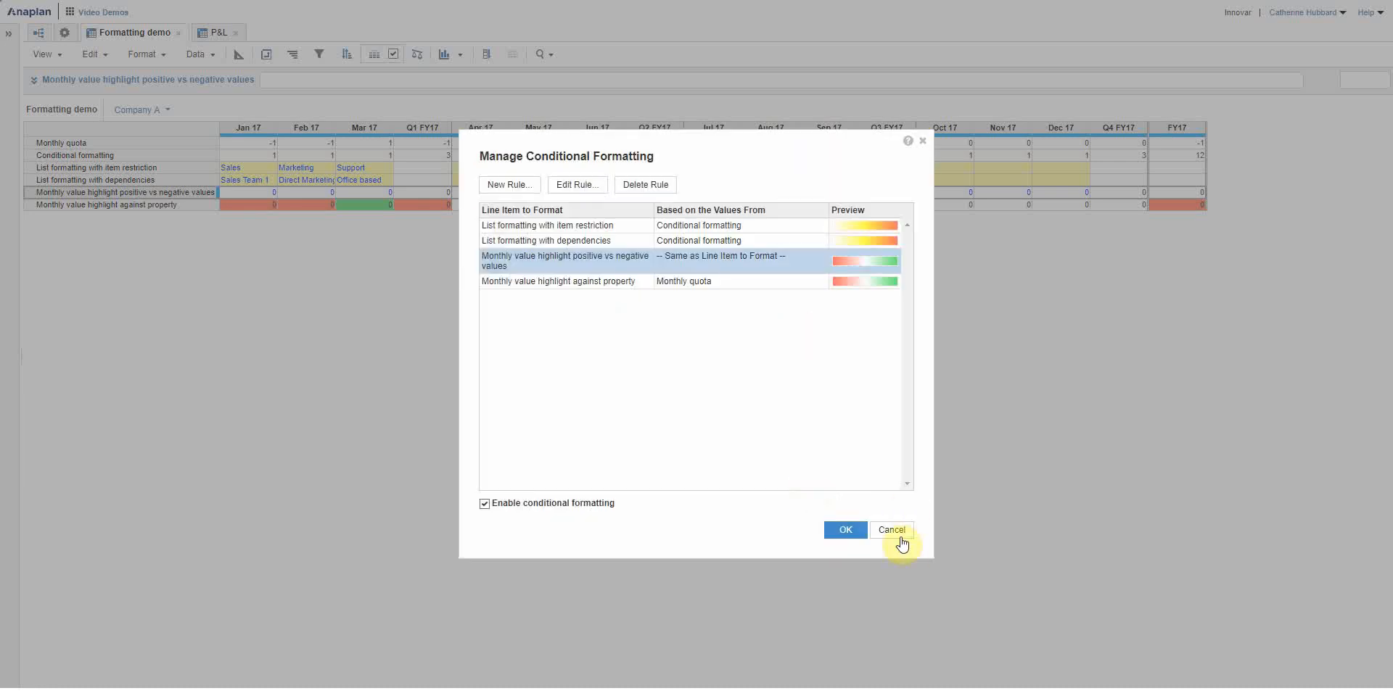
pyautogui.click(891, 530)
pyautogui.write('500')
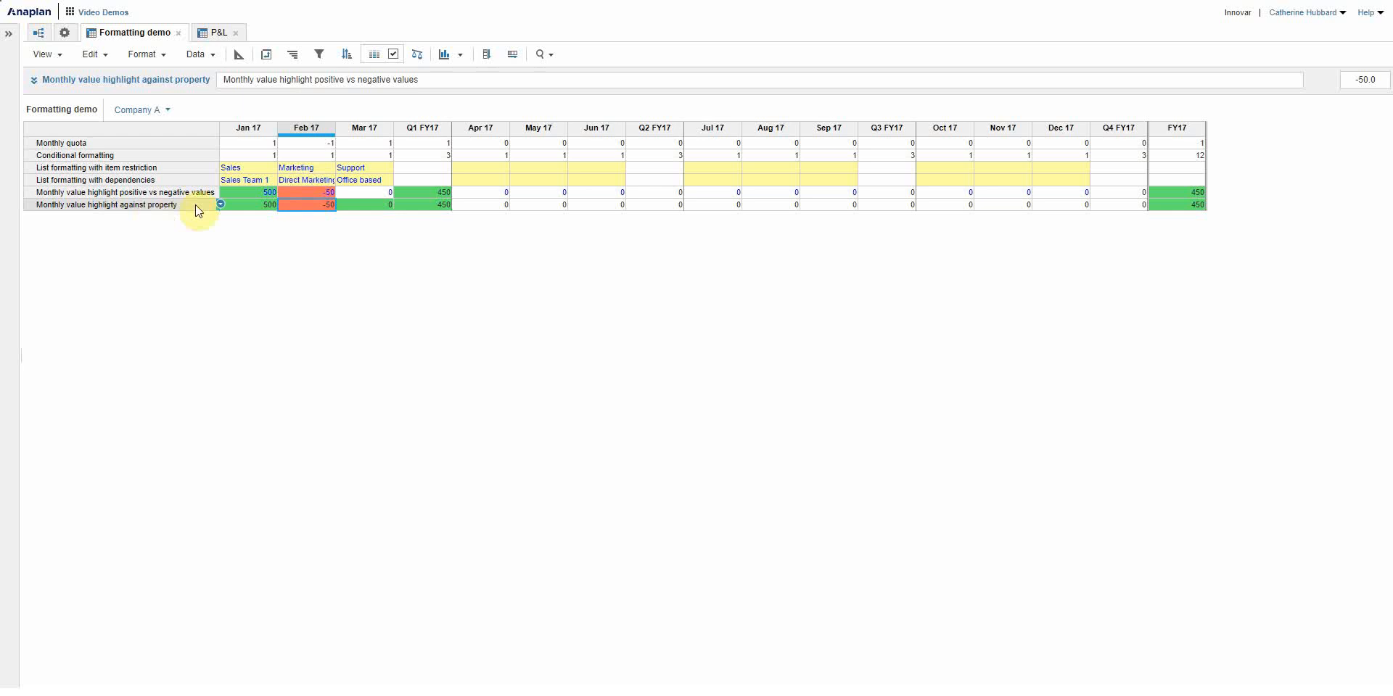
pyautogui.moveTo(201, 213)
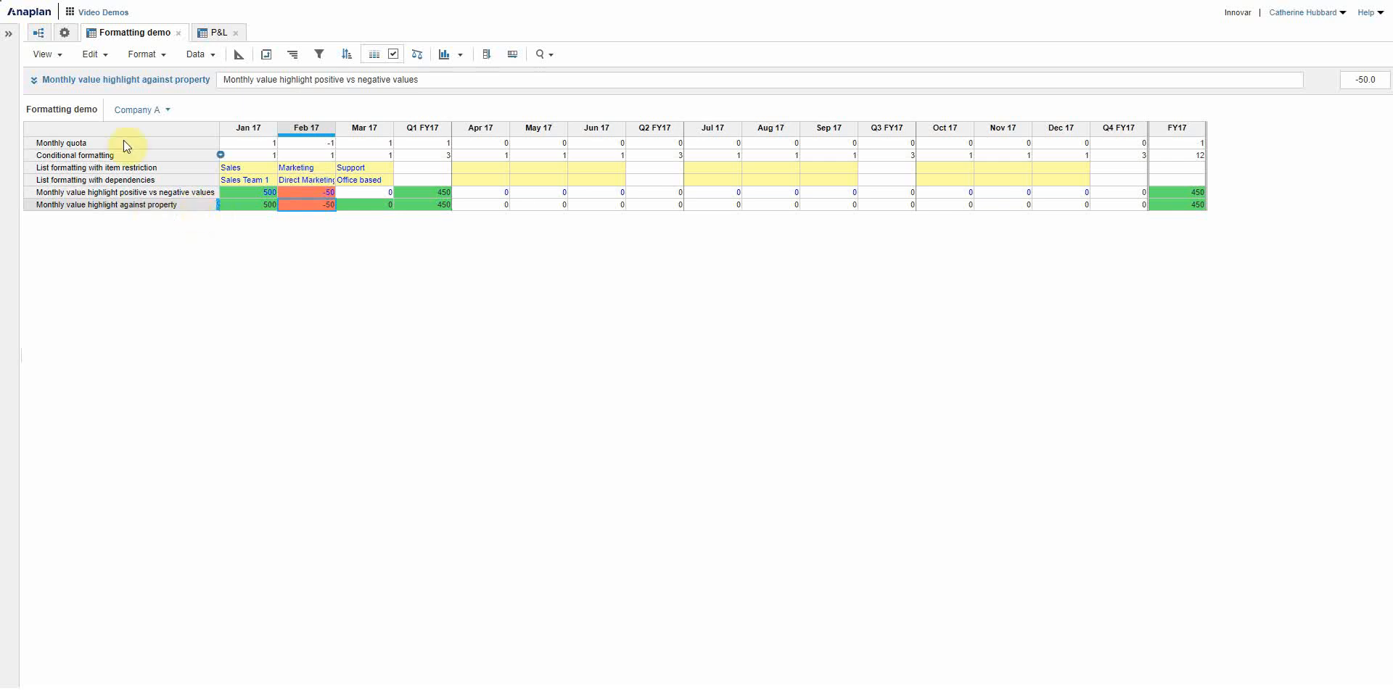
# Inspect the Monthly quota formula, then go to model settings for the Departments list.
pyautogui.click(64, 143)
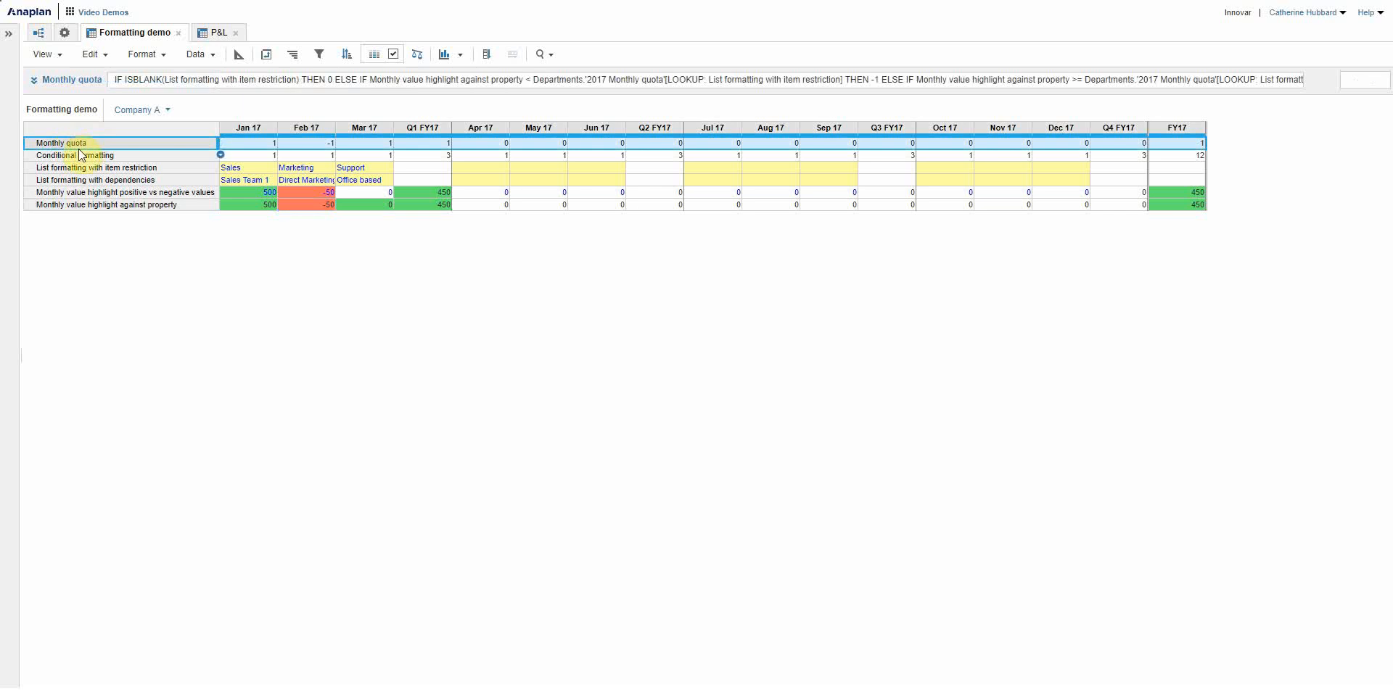
pyautogui.click(247, 168)
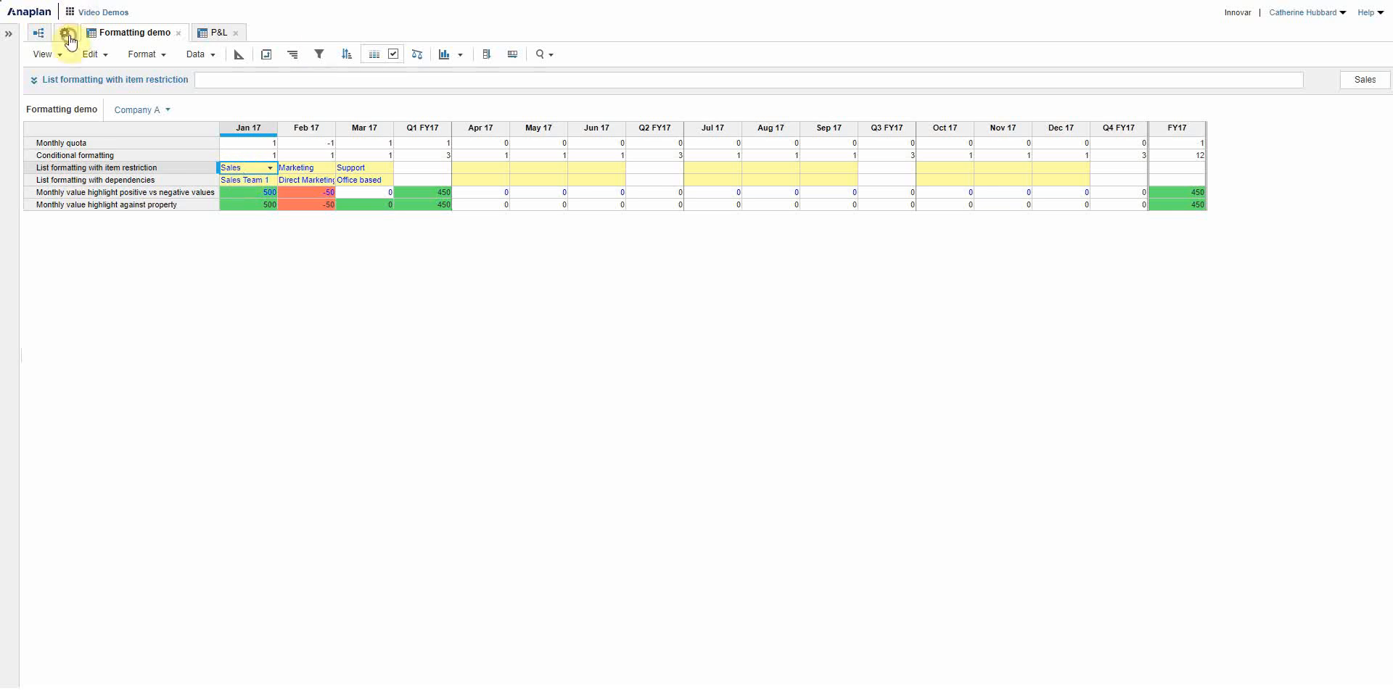
pyautogui.click(69, 32)
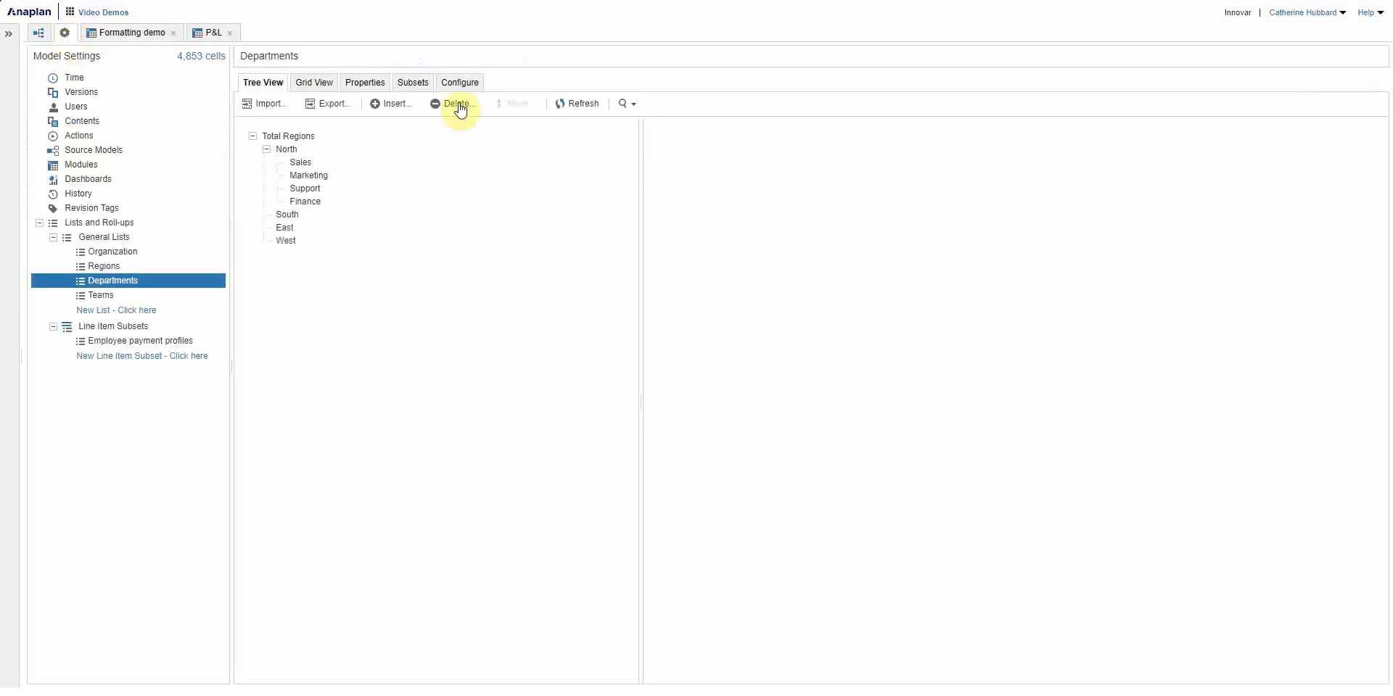
# View Departments properties and grid view of 2017 Monthly quotas, then return to Formatting demo.
pyautogui.click(365, 82)
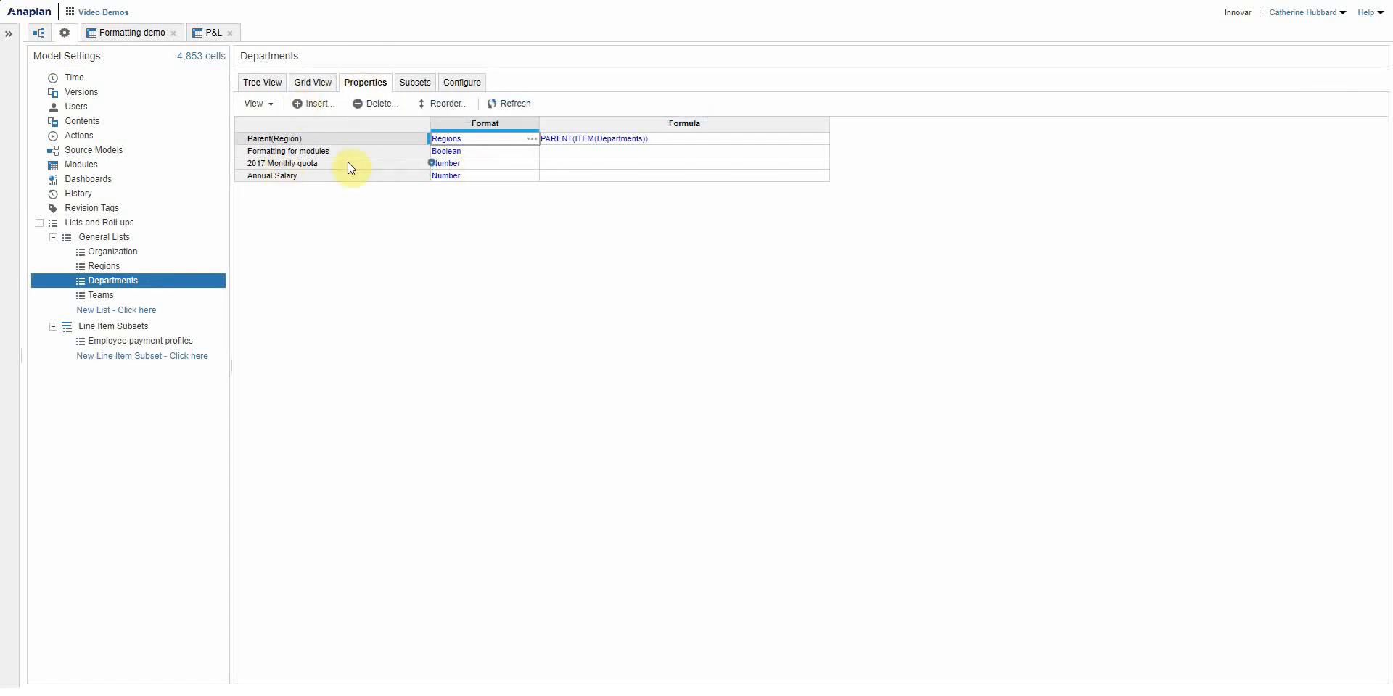
pyautogui.click(314, 82)
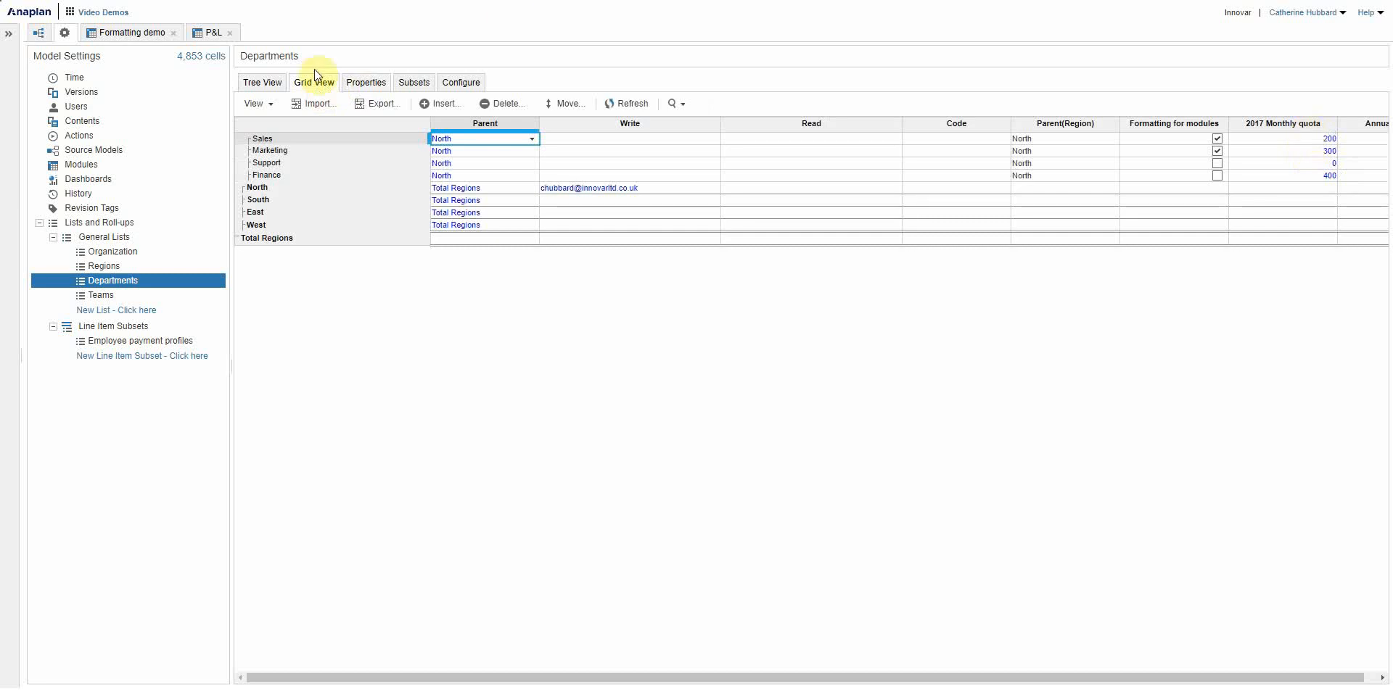
pyautogui.click(135, 33)
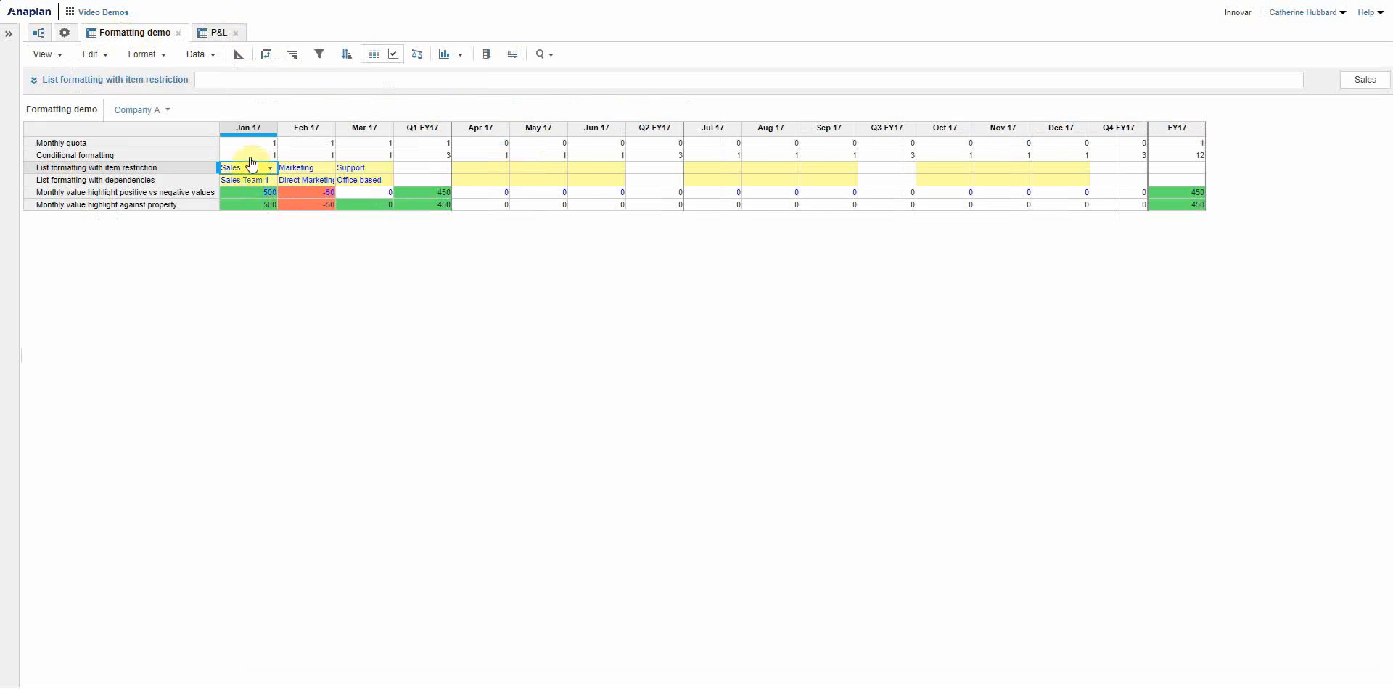
pyautogui.click(248, 143)
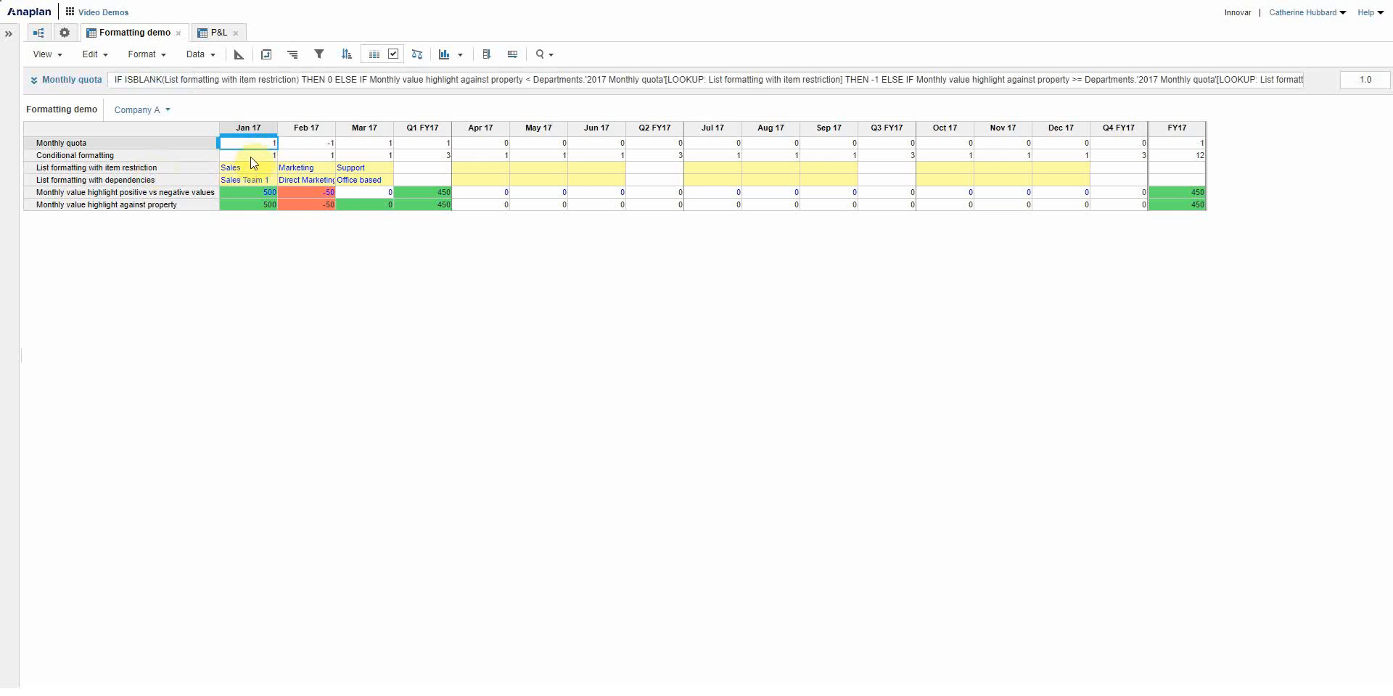
pyautogui.moveTo(281, 158)
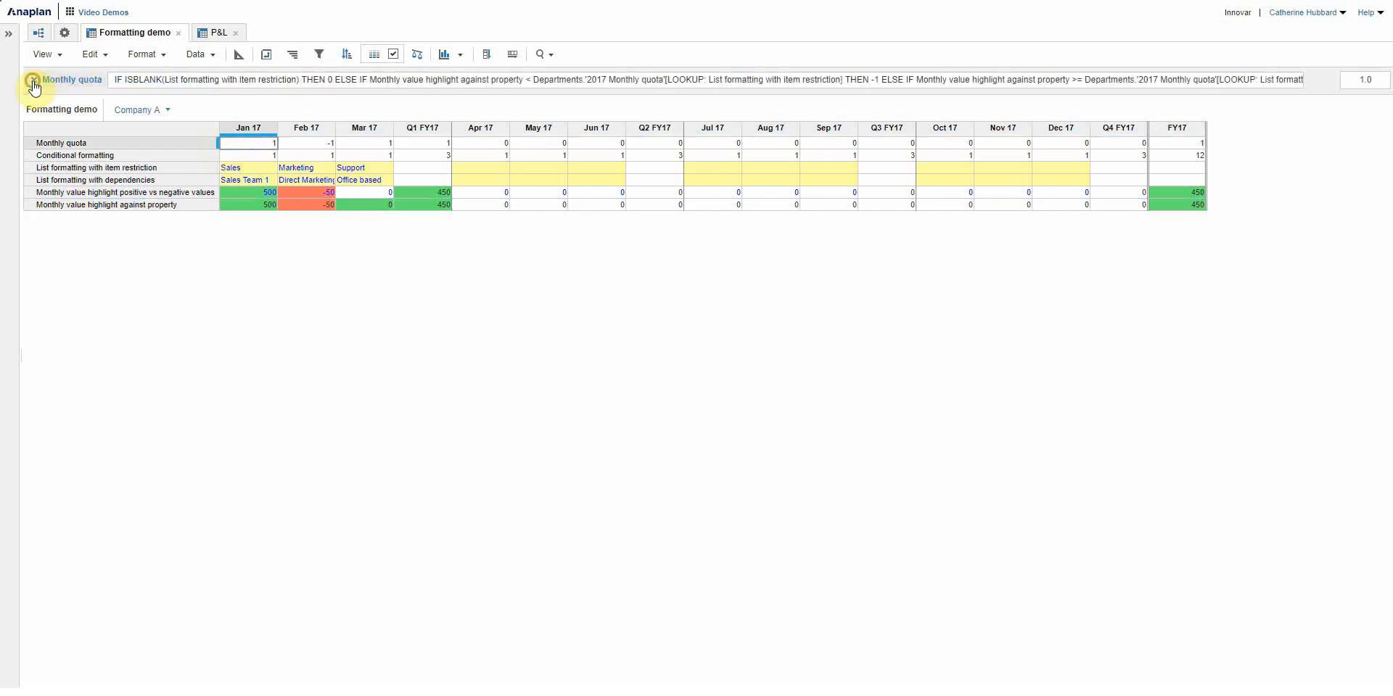
pyautogui.click(32, 81)
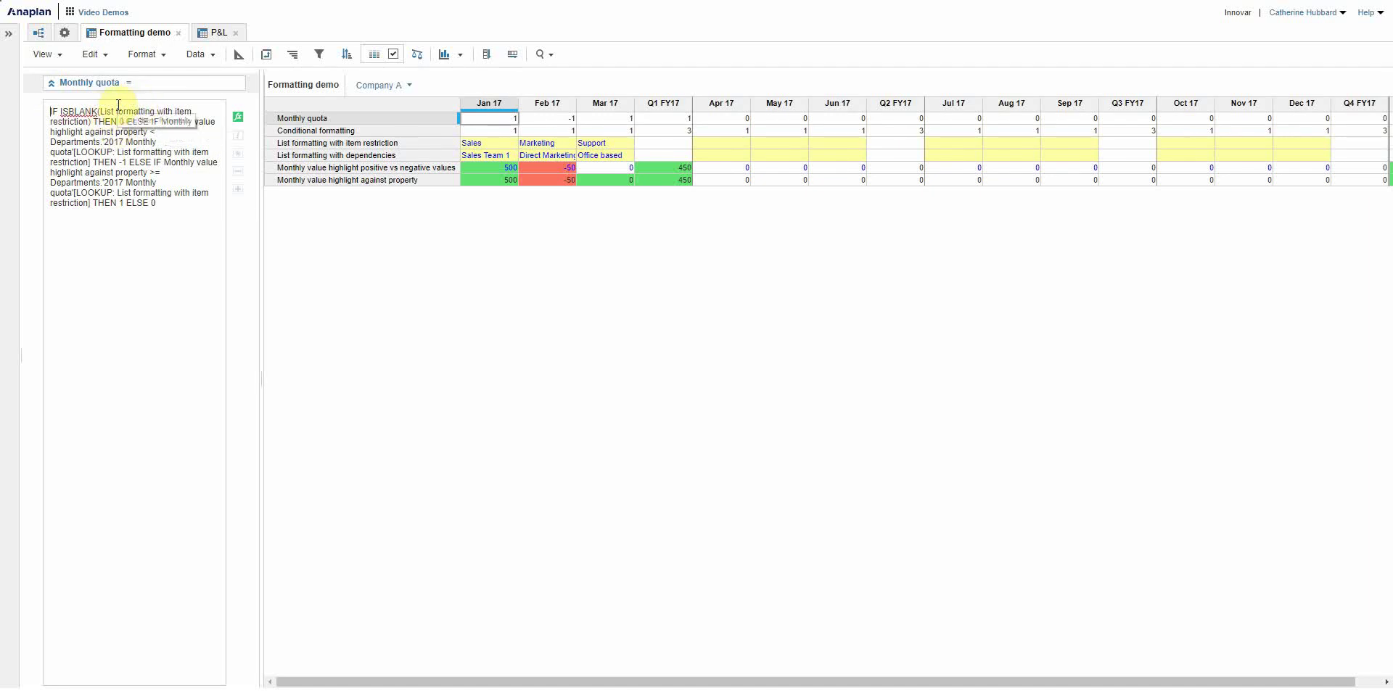
pyautogui.moveTo(202, 229)
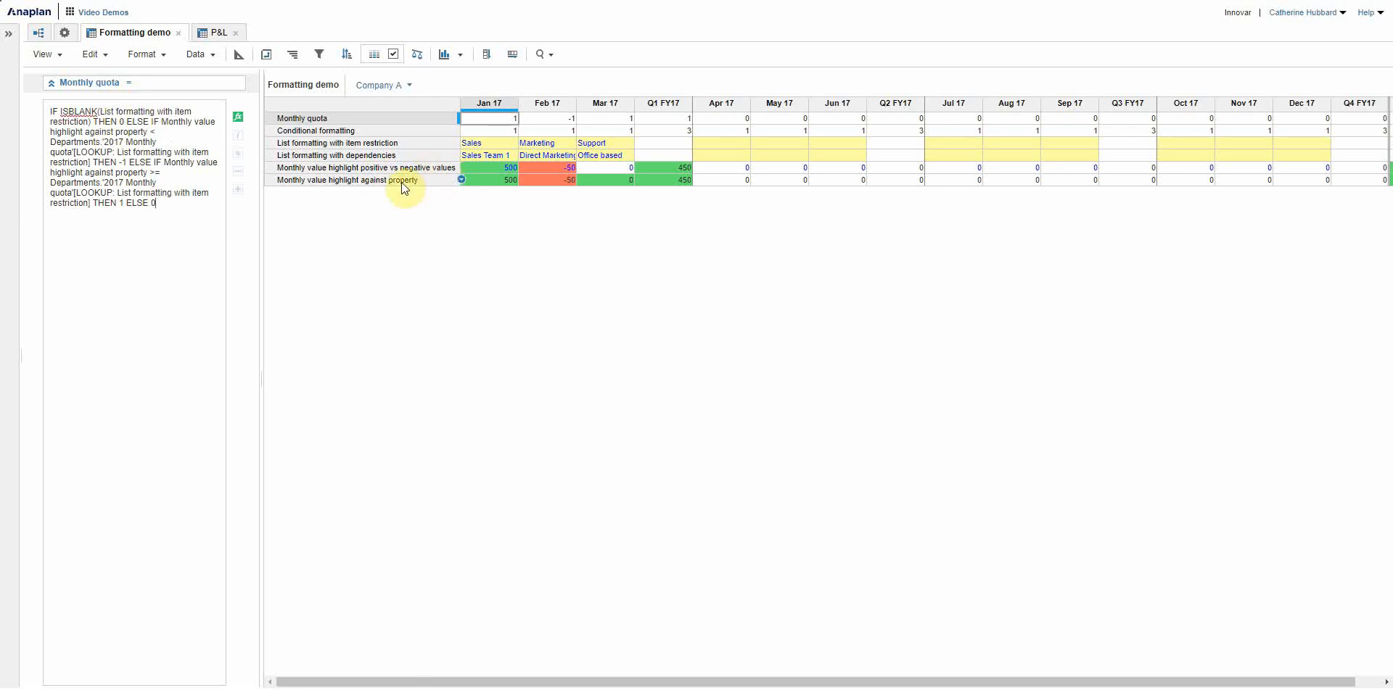
pyautogui.click(364, 181)
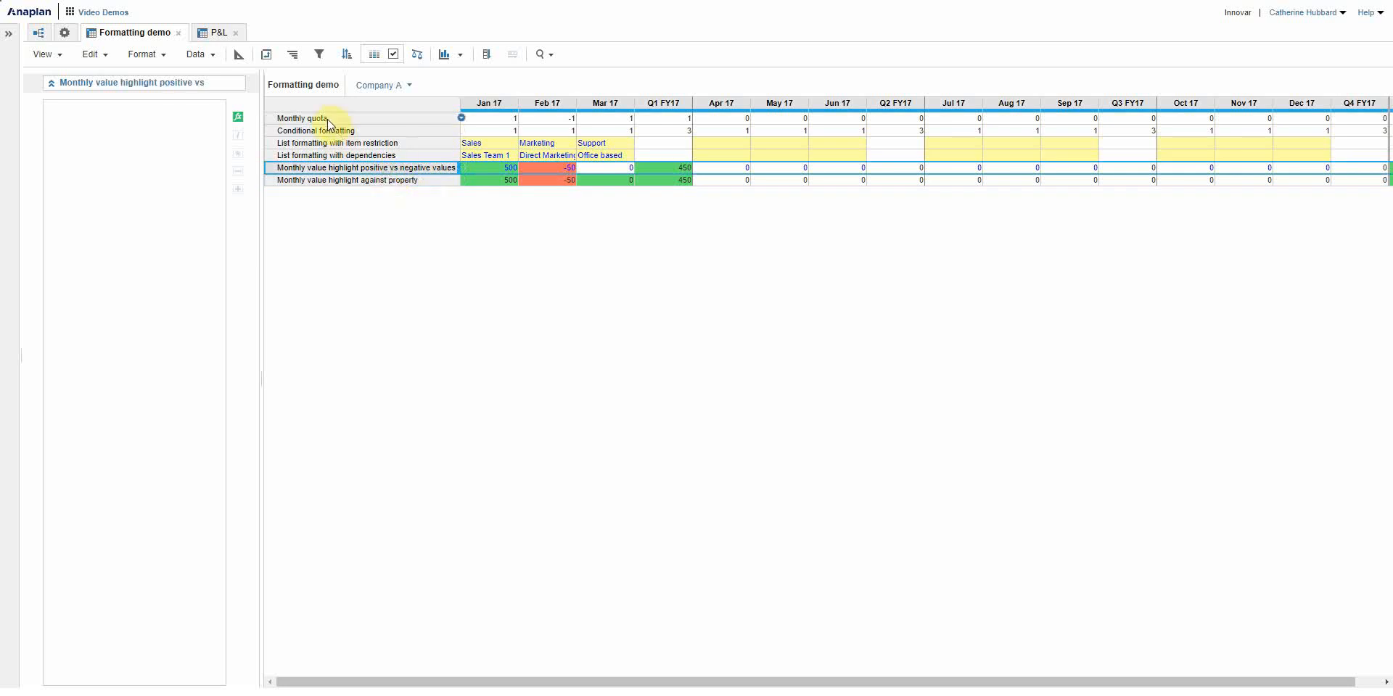
pyautogui.click(300, 118)
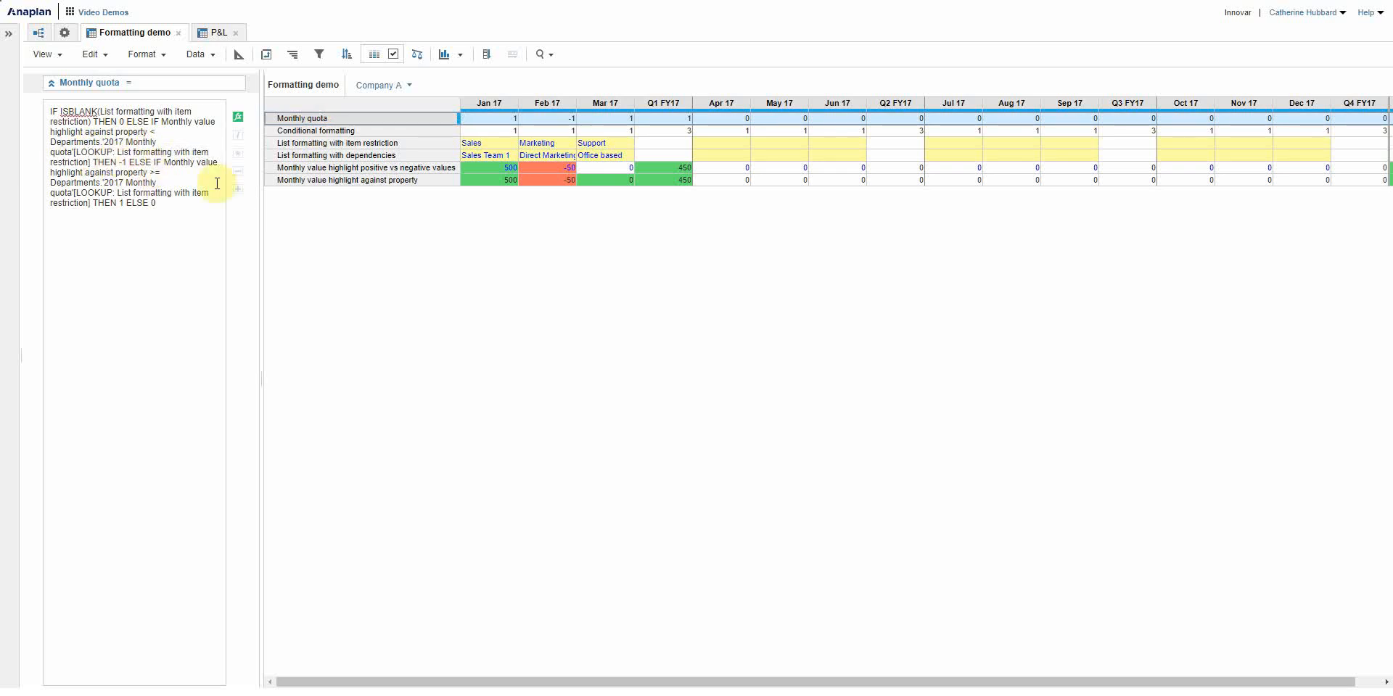
pyautogui.moveTo(174, 236)
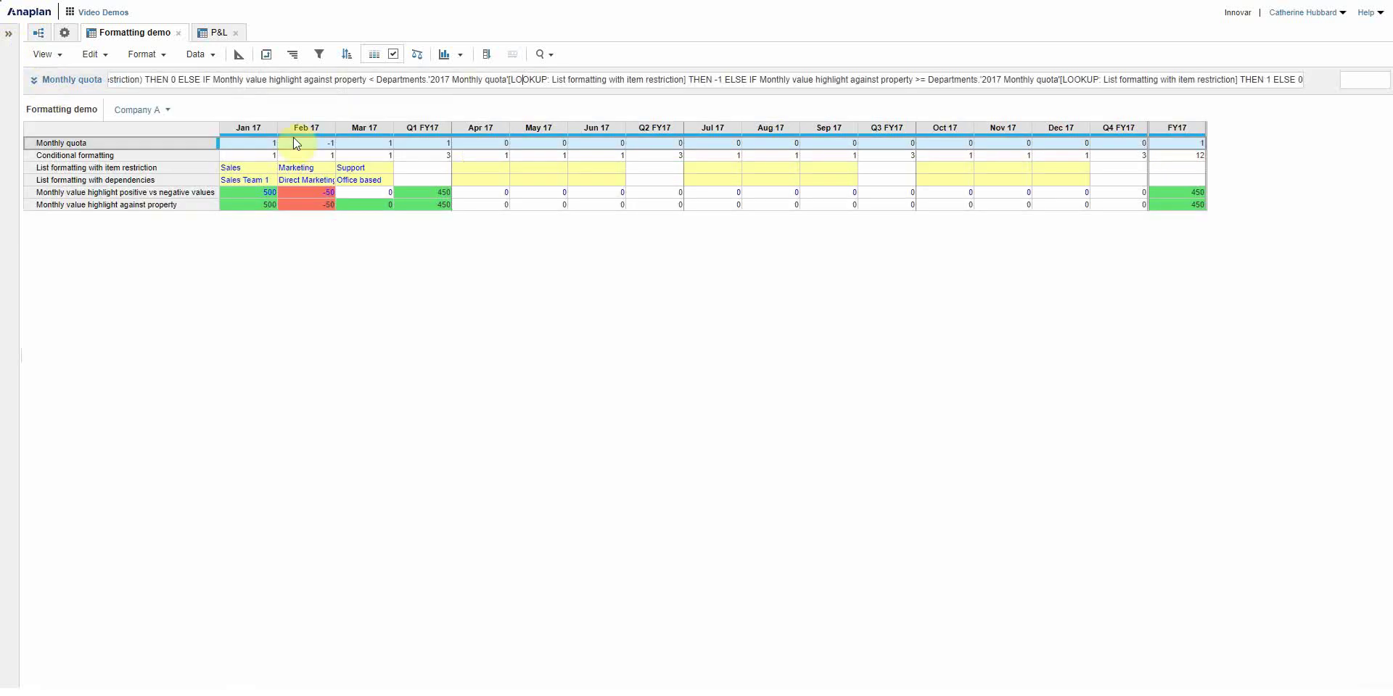
# Edit the Monthly value highlight against property rule based on Monthly quota.
pyautogui.click(374, 53)
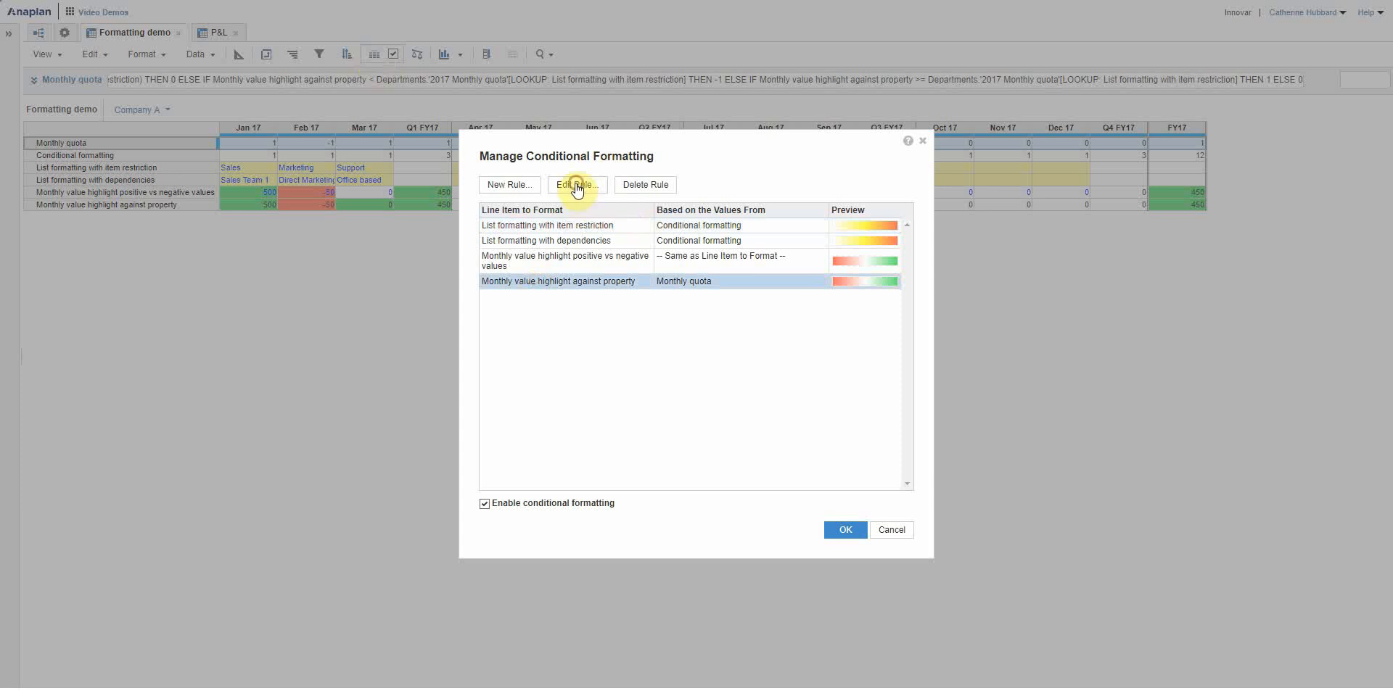
pyautogui.click(577, 185)
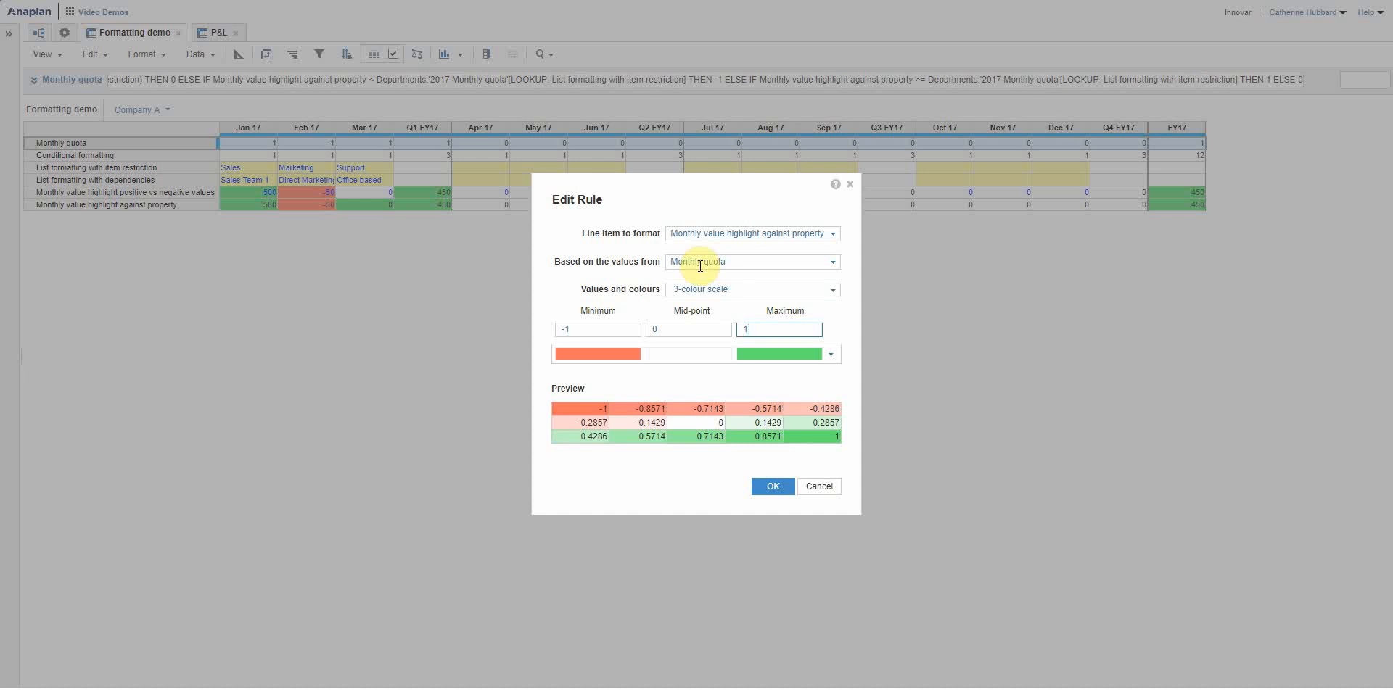
pyautogui.moveTo(730, 389)
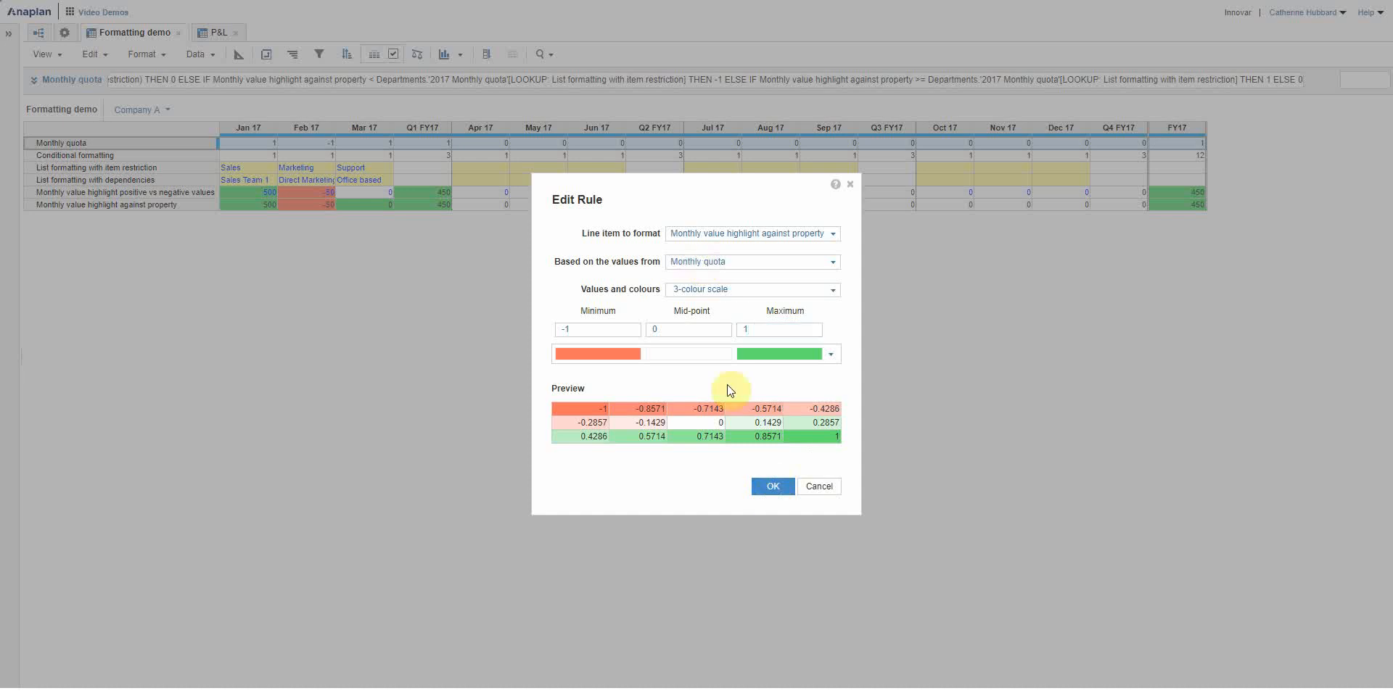